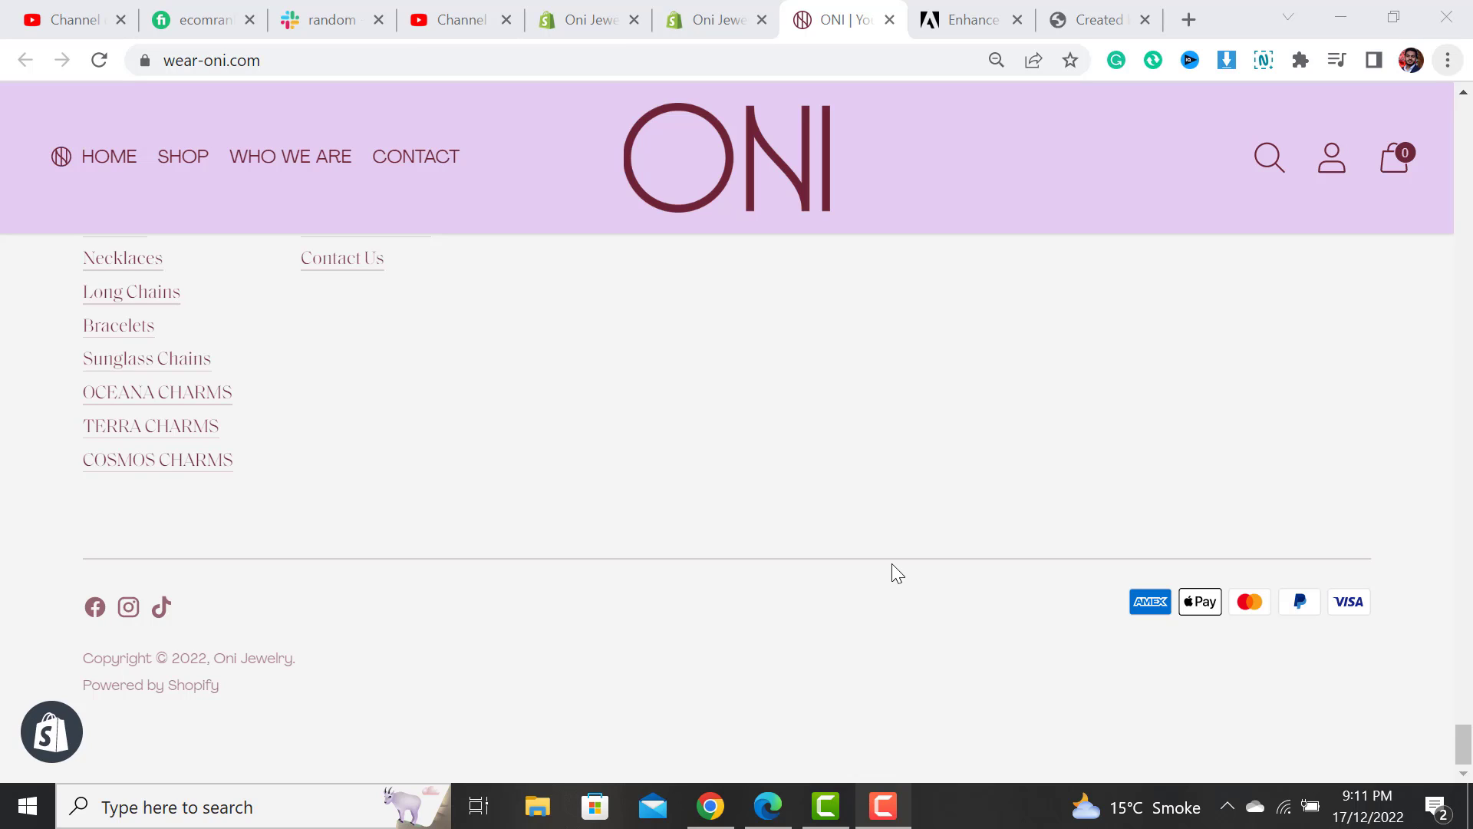
pyautogui.moveTo(332, 701)
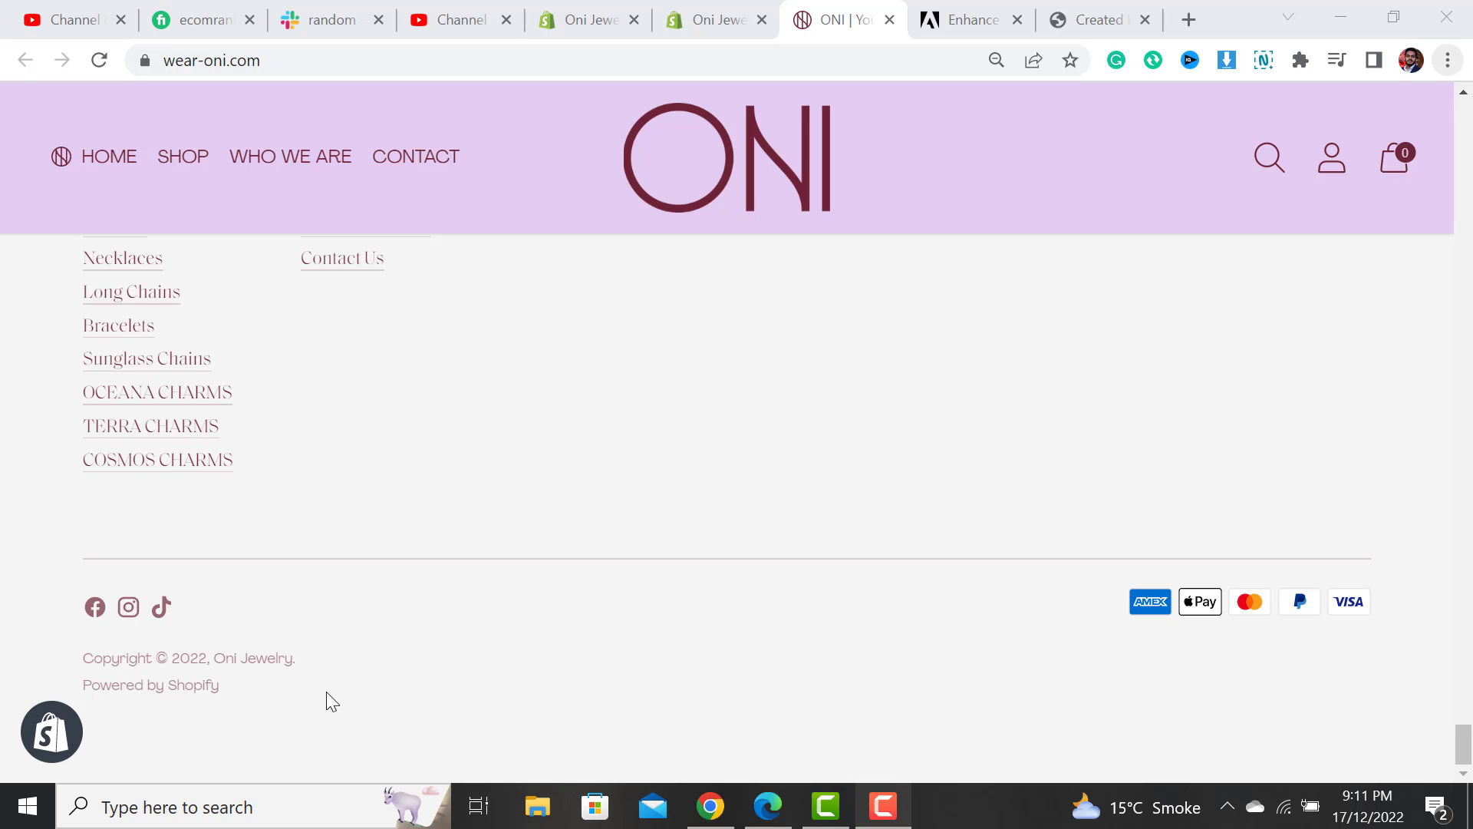
pyautogui.moveTo(236, 705)
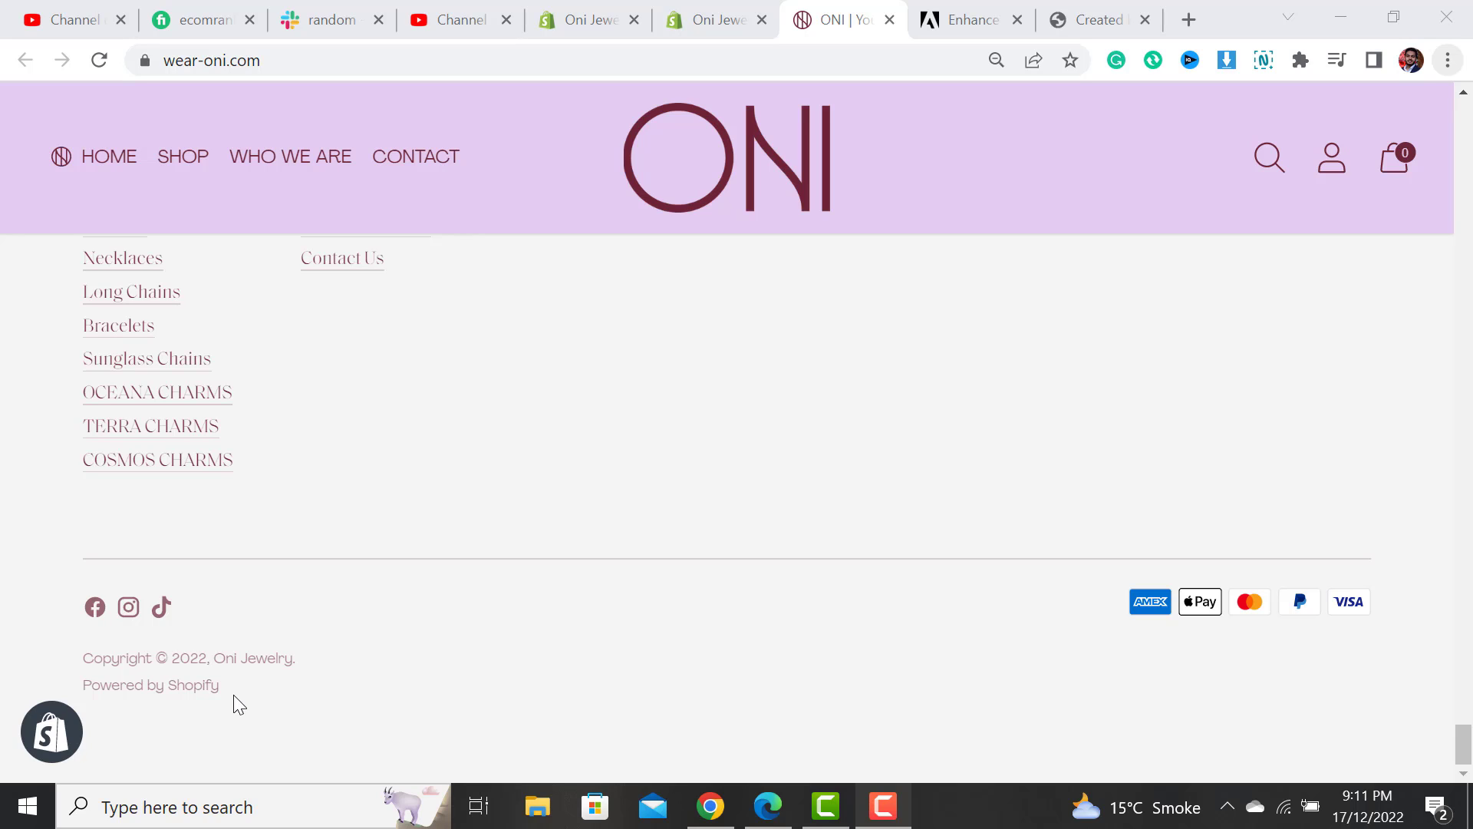
pyautogui.moveTo(84, 703)
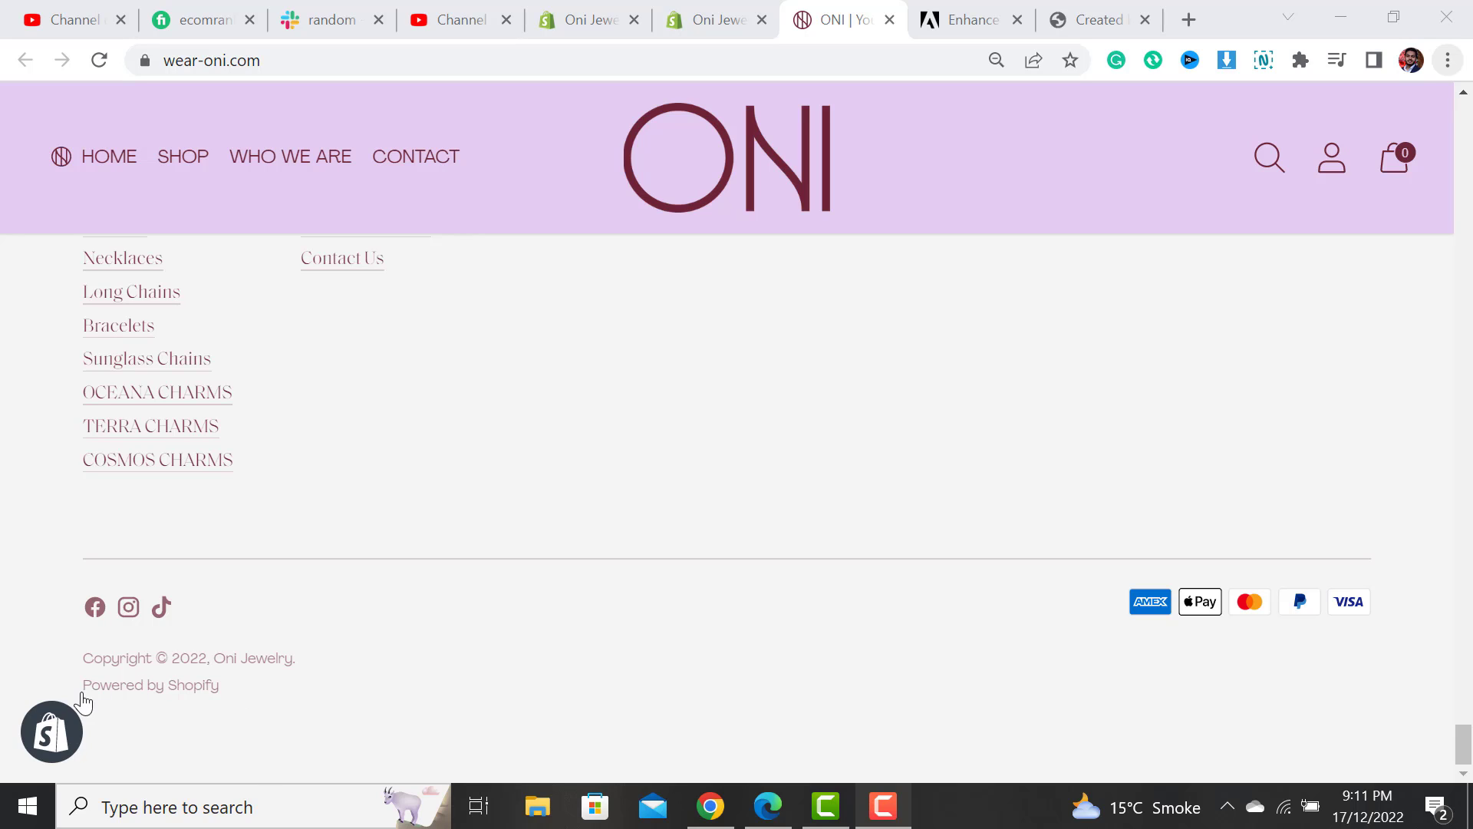
pyautogui.moveTo(212, 705)
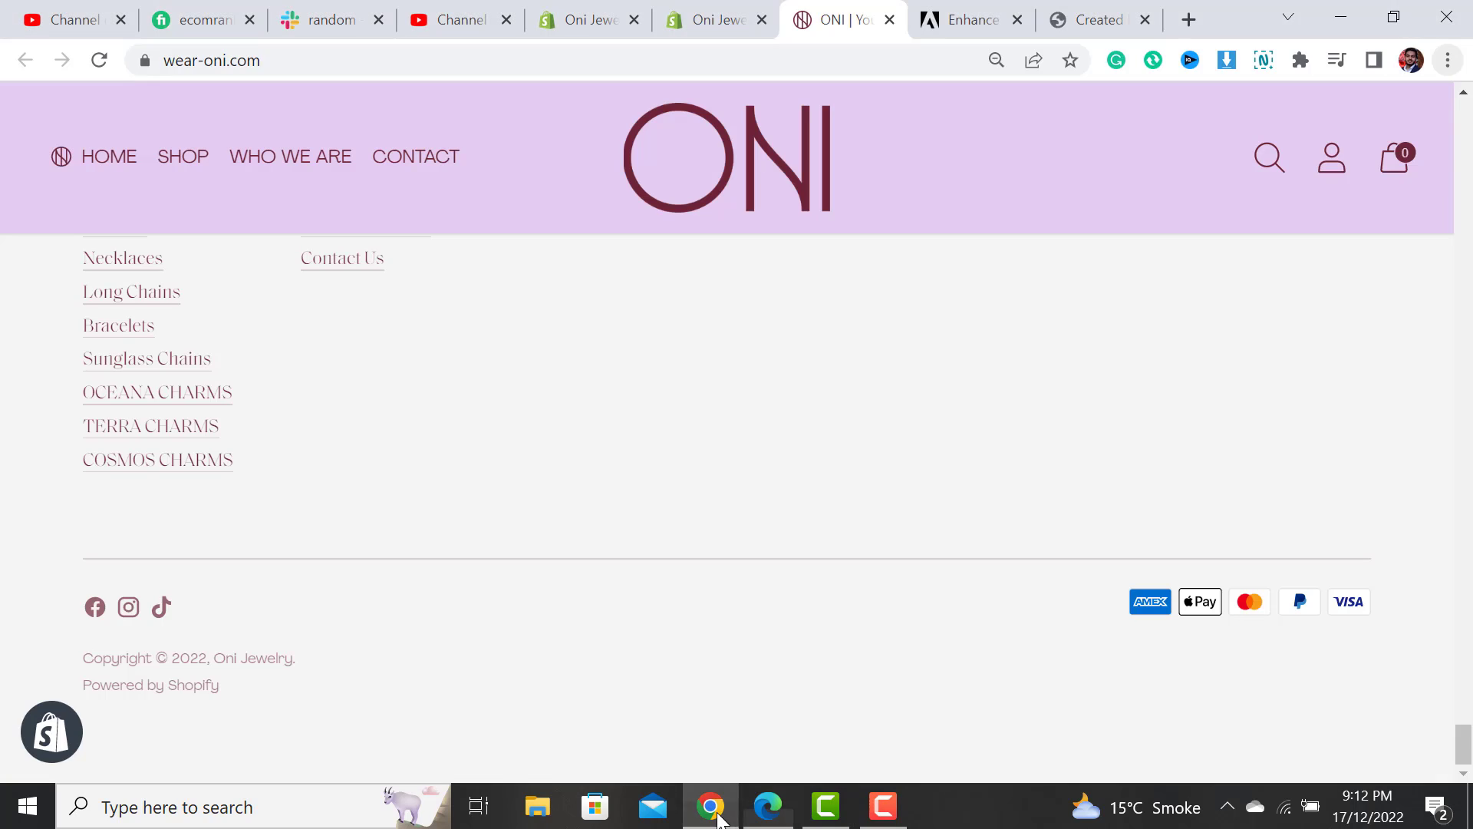
pyautogui.moveTo(734, 521)
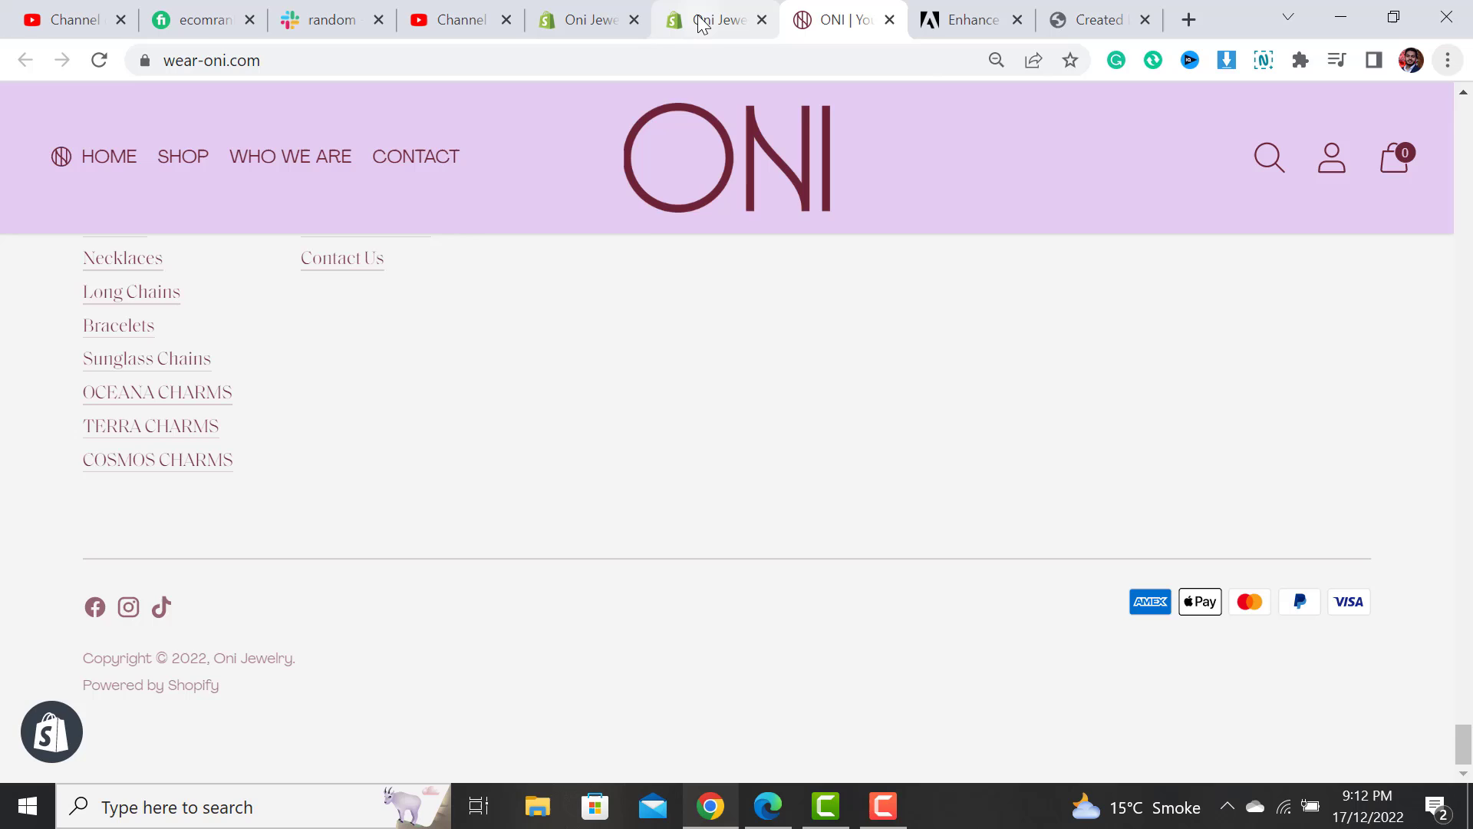
# Step: Show the actions menu for the current Speed Optimized theme under Online Store > Themes
pyautogui.click(713, 19)
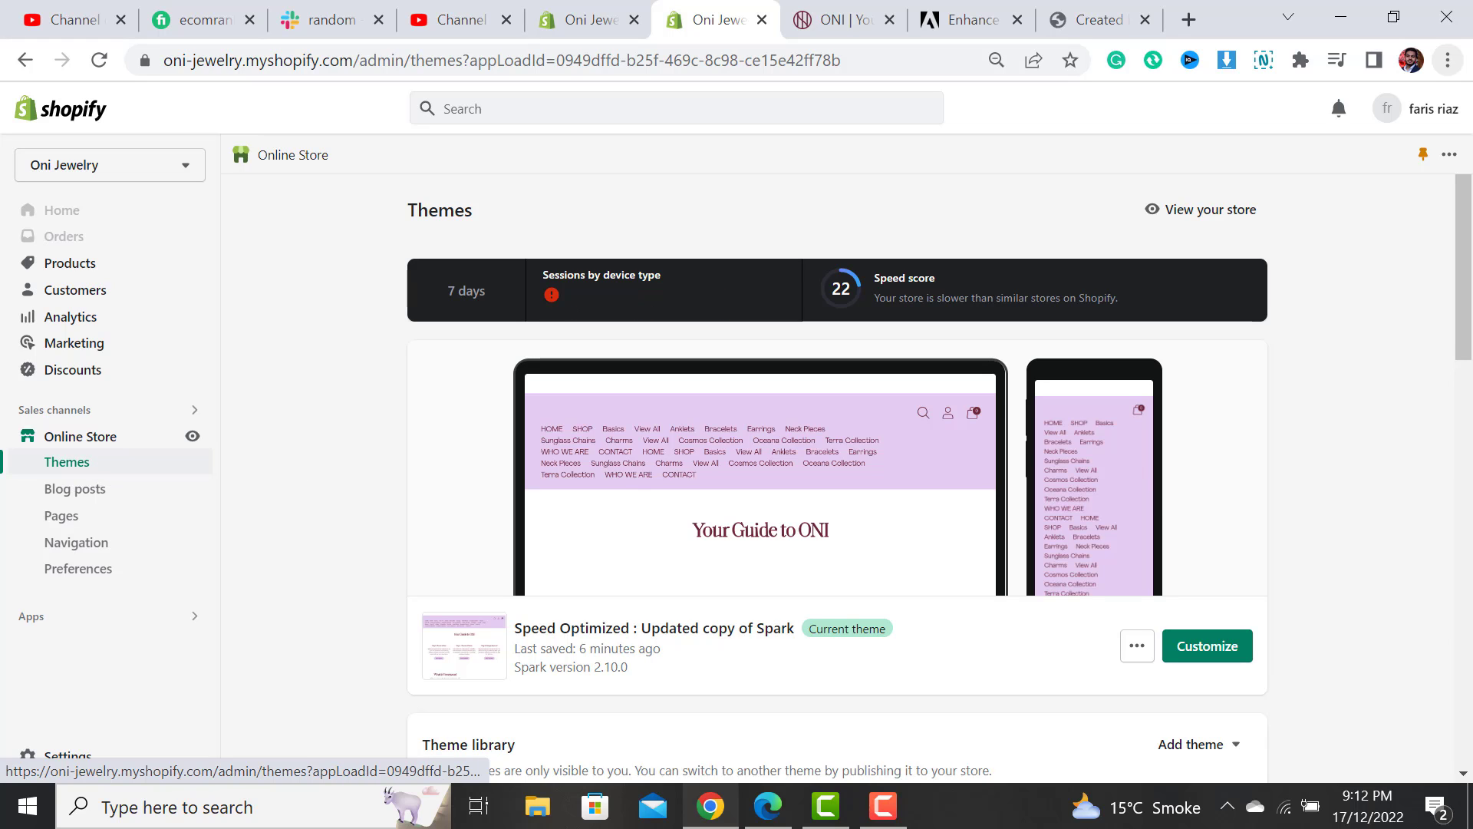
pyautogui.scroll(-3)
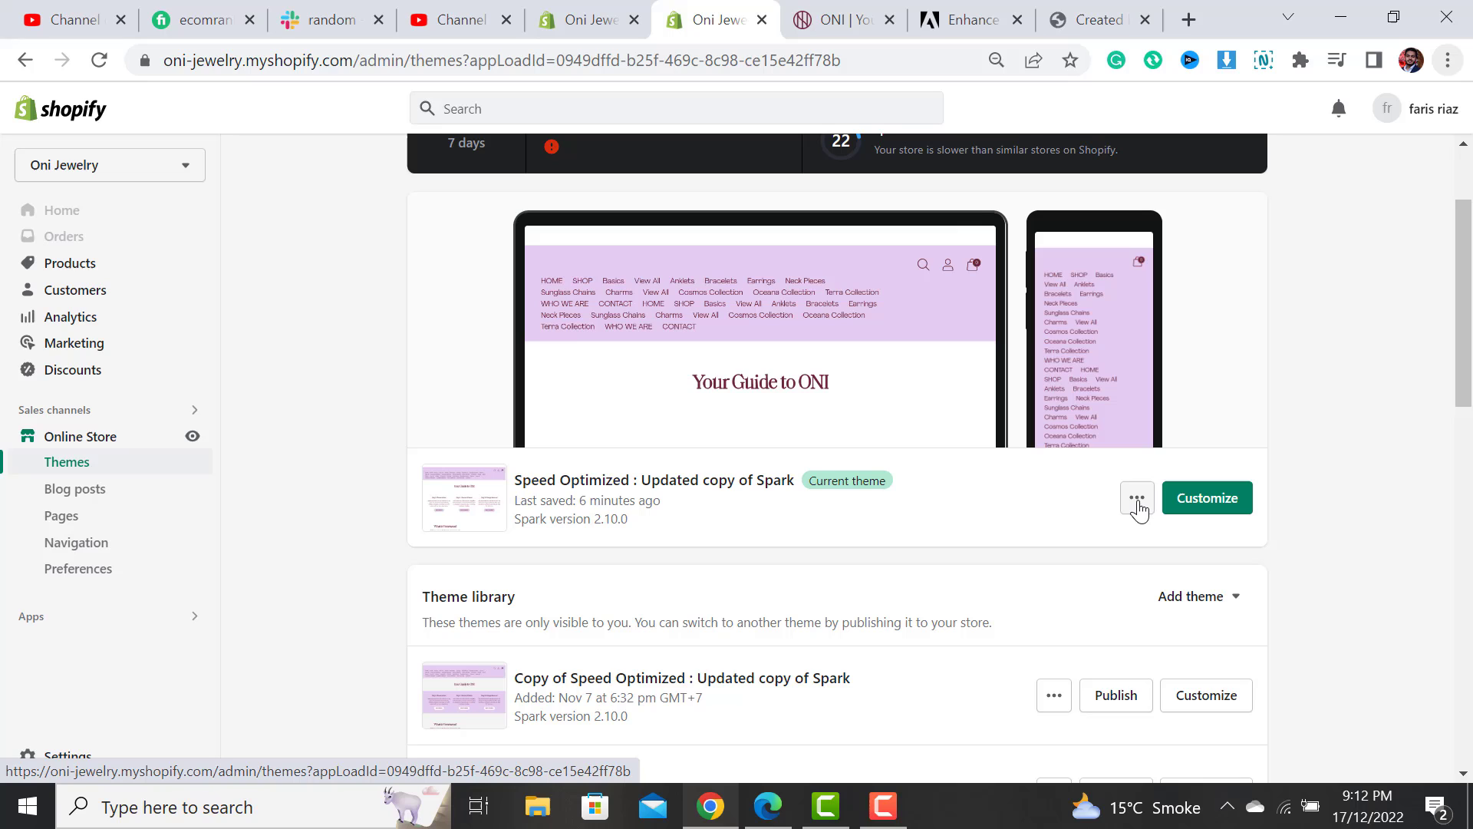
pyautogui.click(1136, 497)
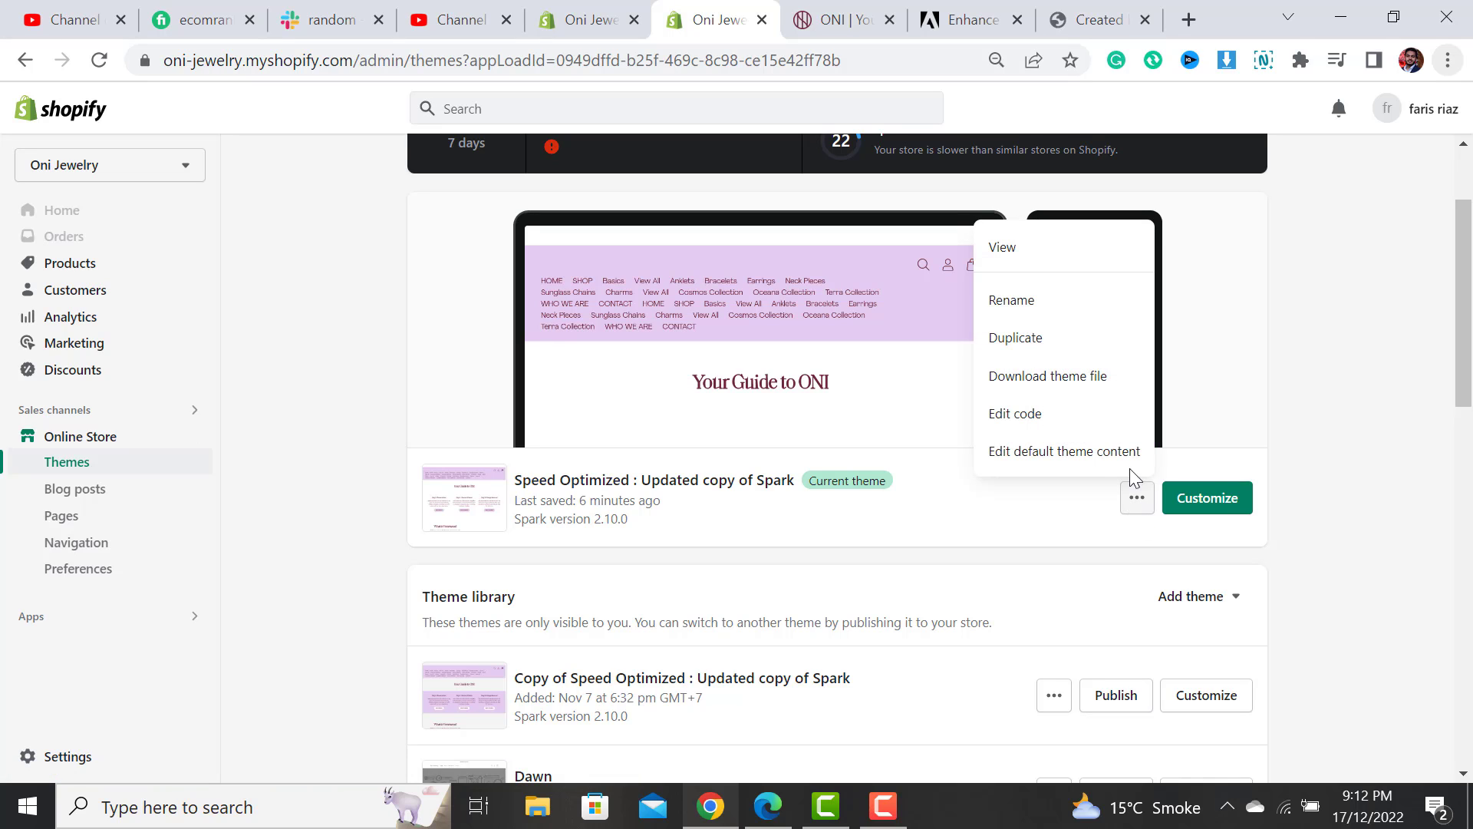
pyautogui.moveTo(1048, 459)
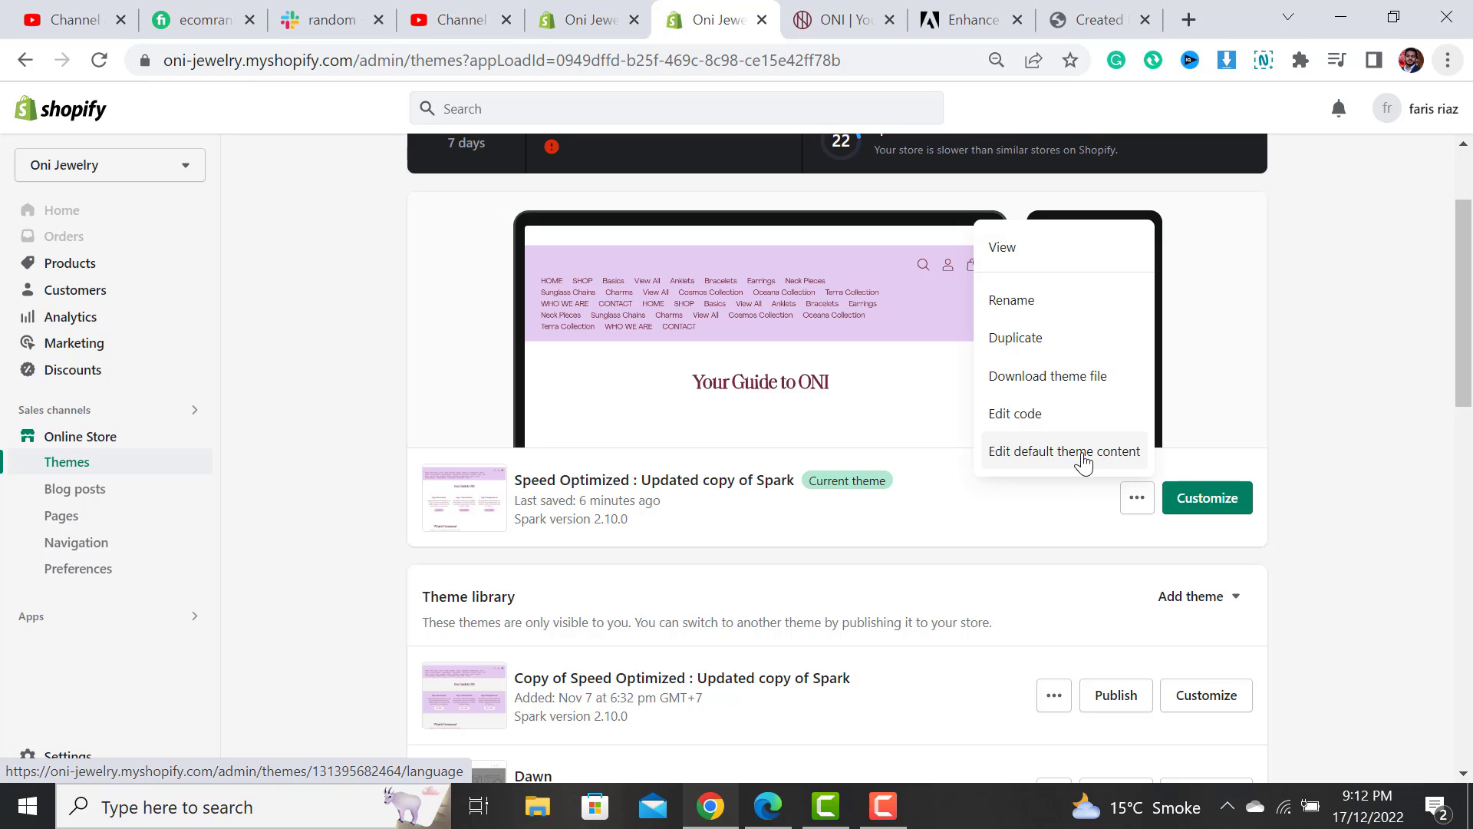
pyautogui.moveTo(1087, 465)
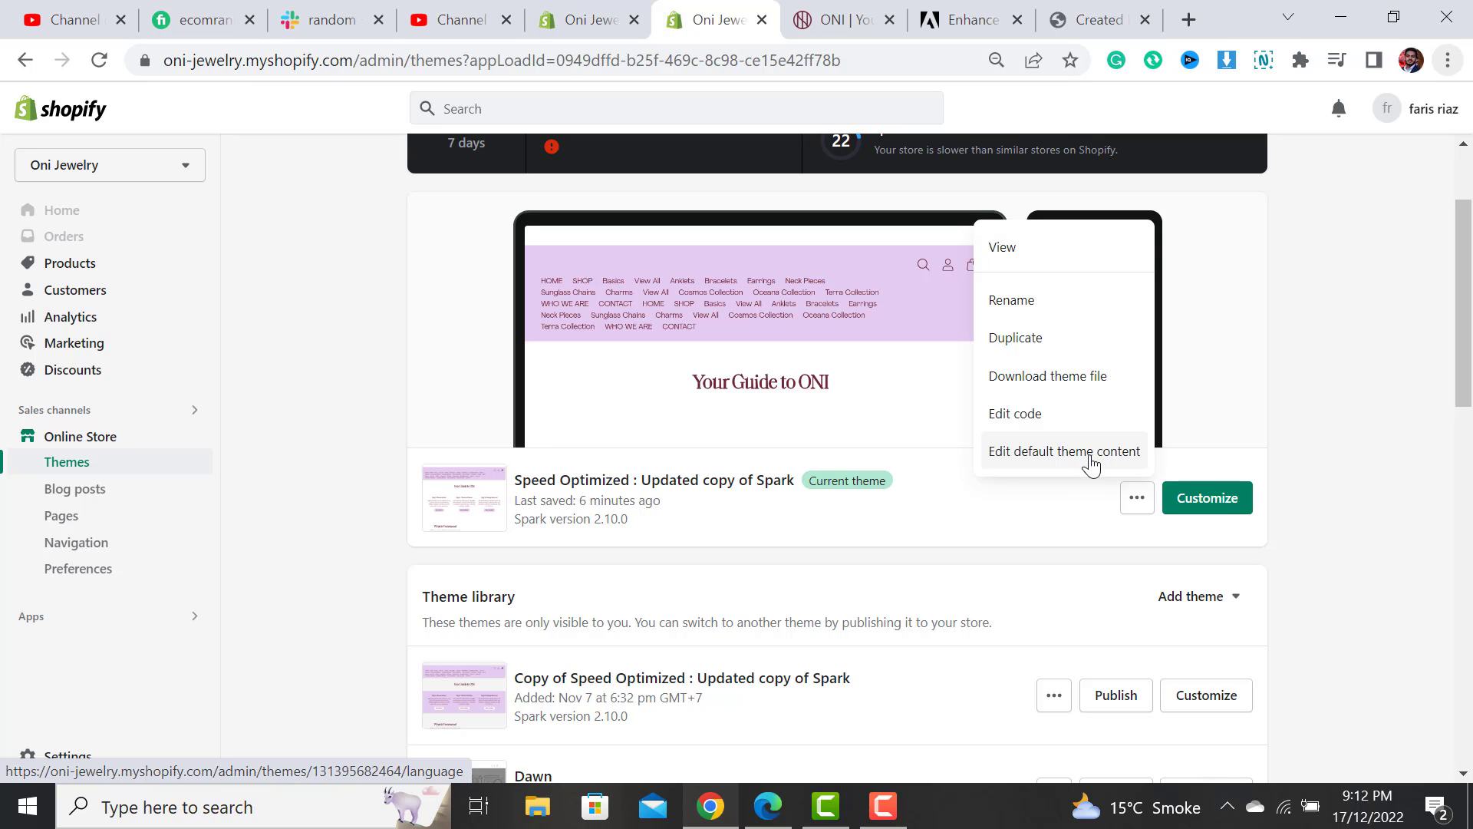
pyautogui.moveTo(1079, 456)
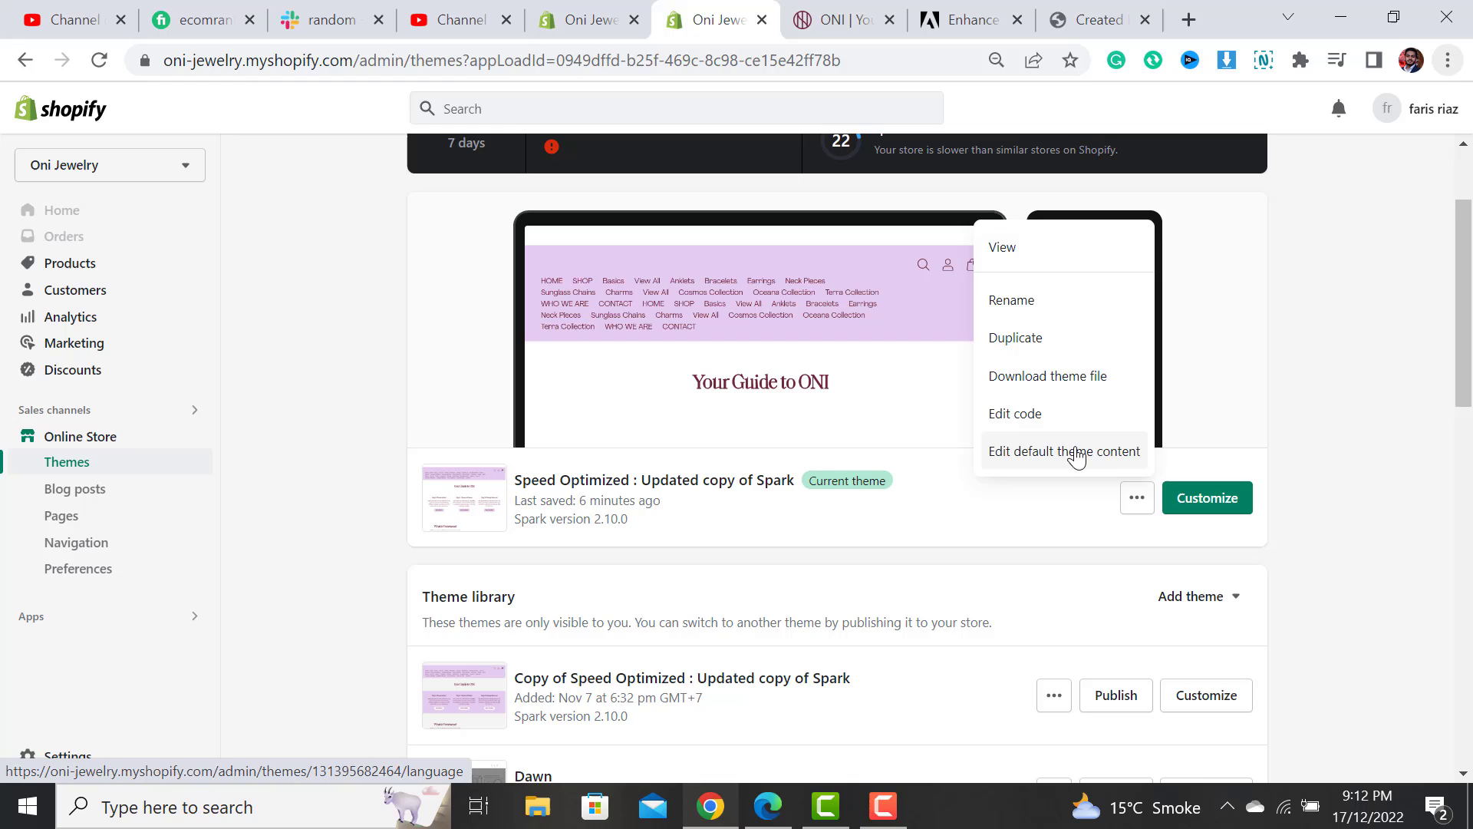
# Step: Filter default theme content for 'powered by s', clear the Powered by shopify field and save
pyautogui.click(1063, 451)
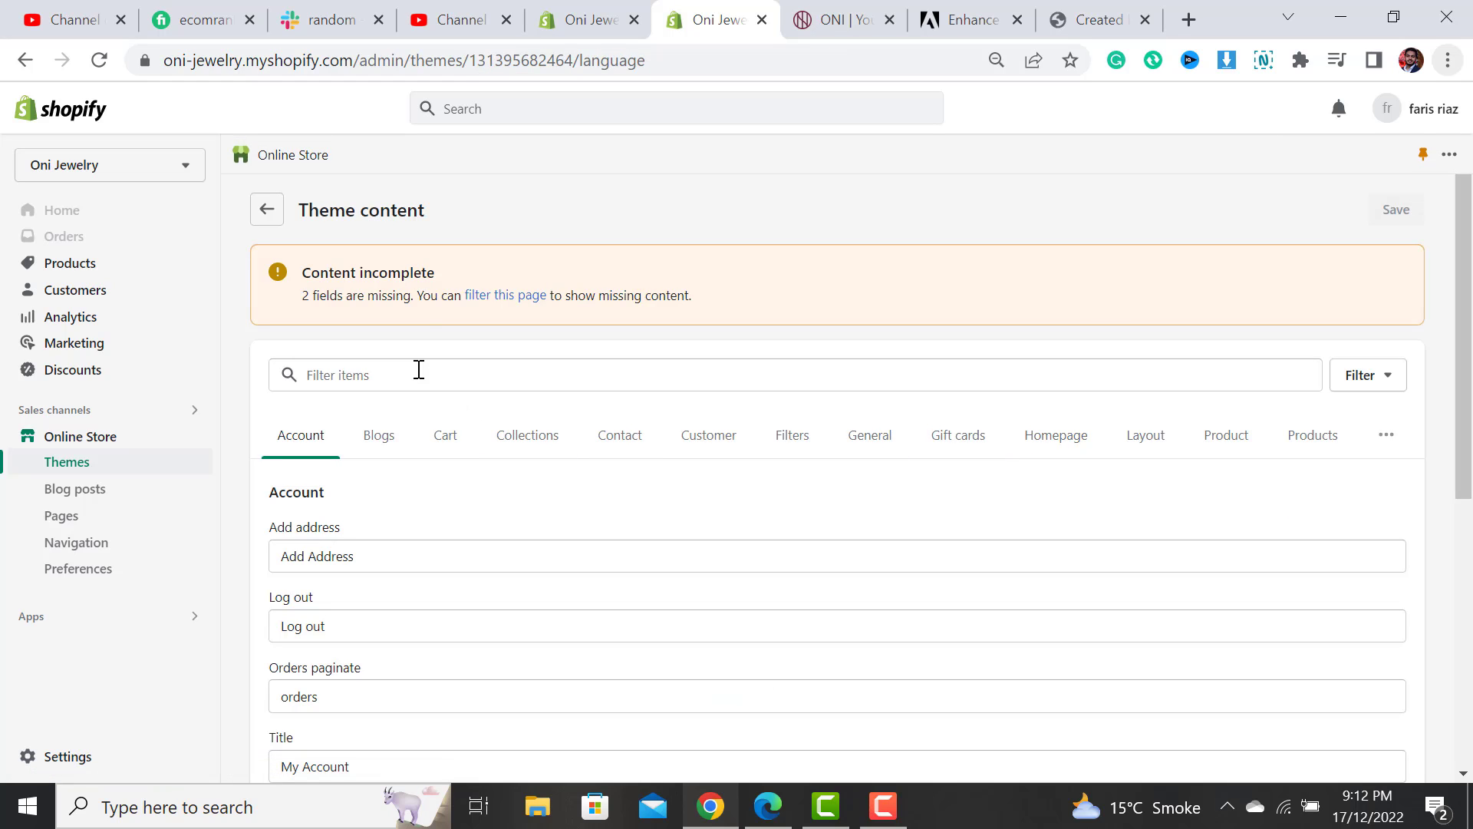
pyautogui.write('p')
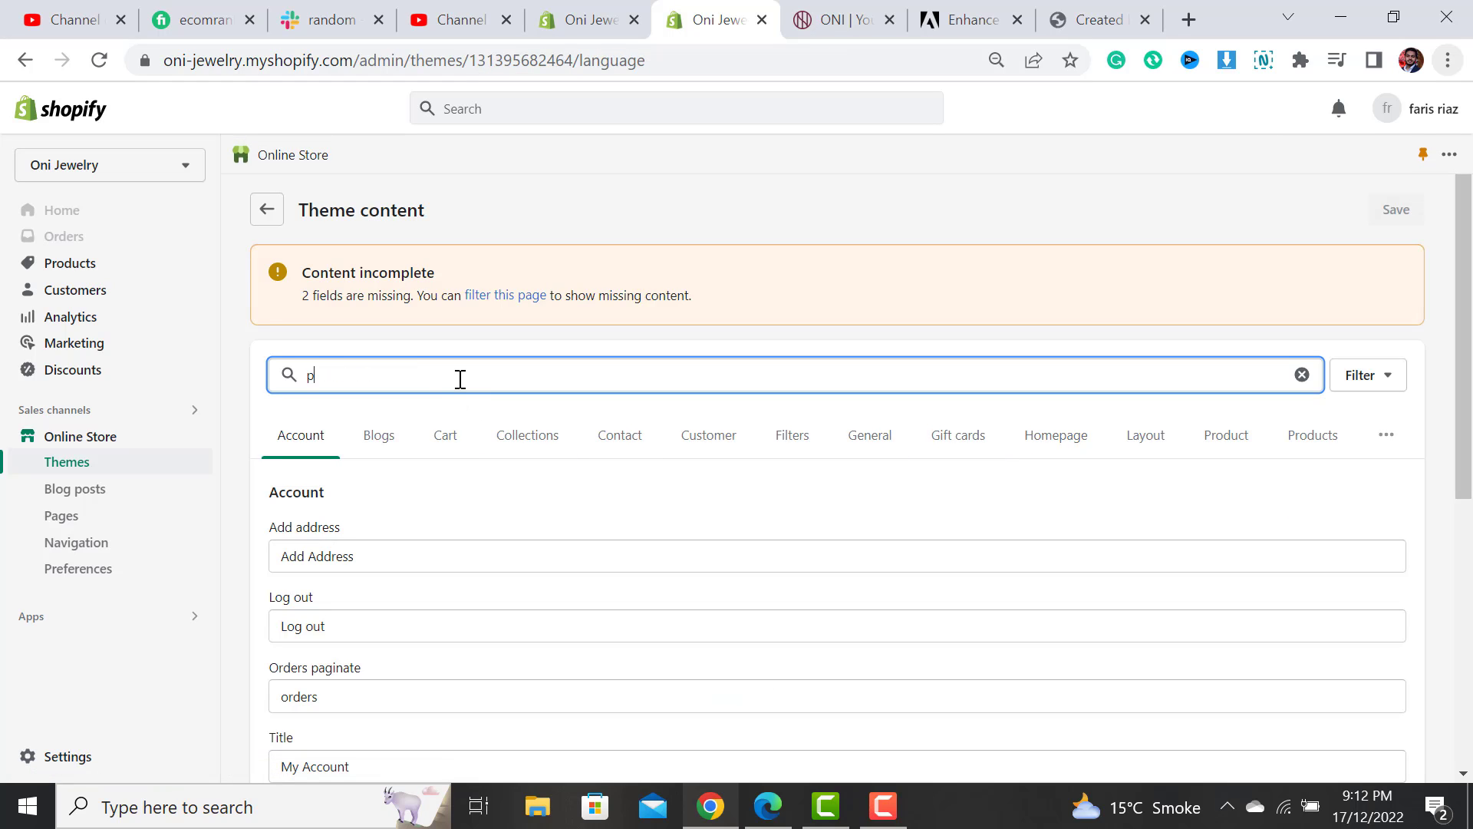
pyautogui.write('owered by shopify')
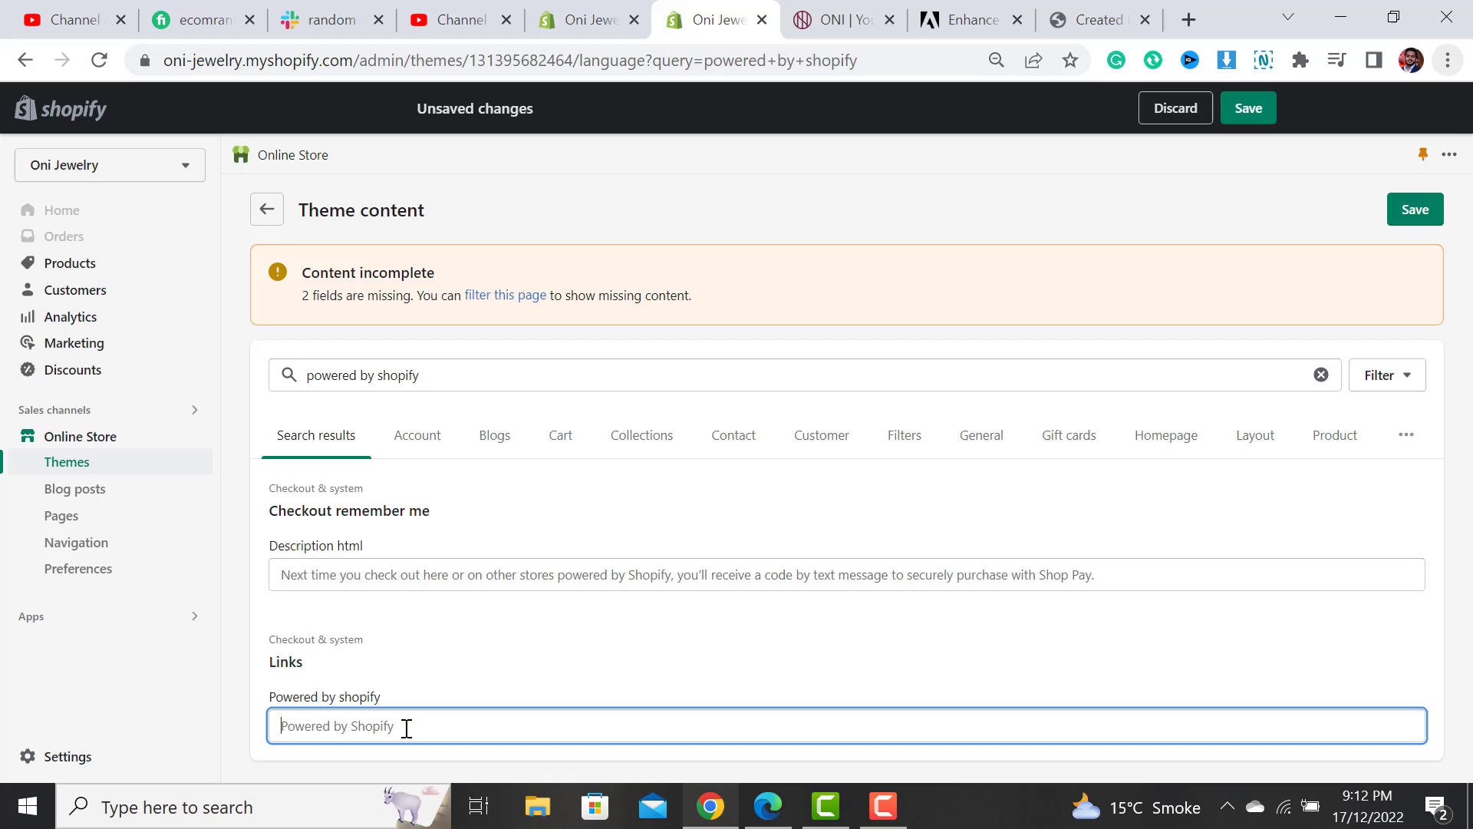
pyautogui.moveTo(1415, 209)
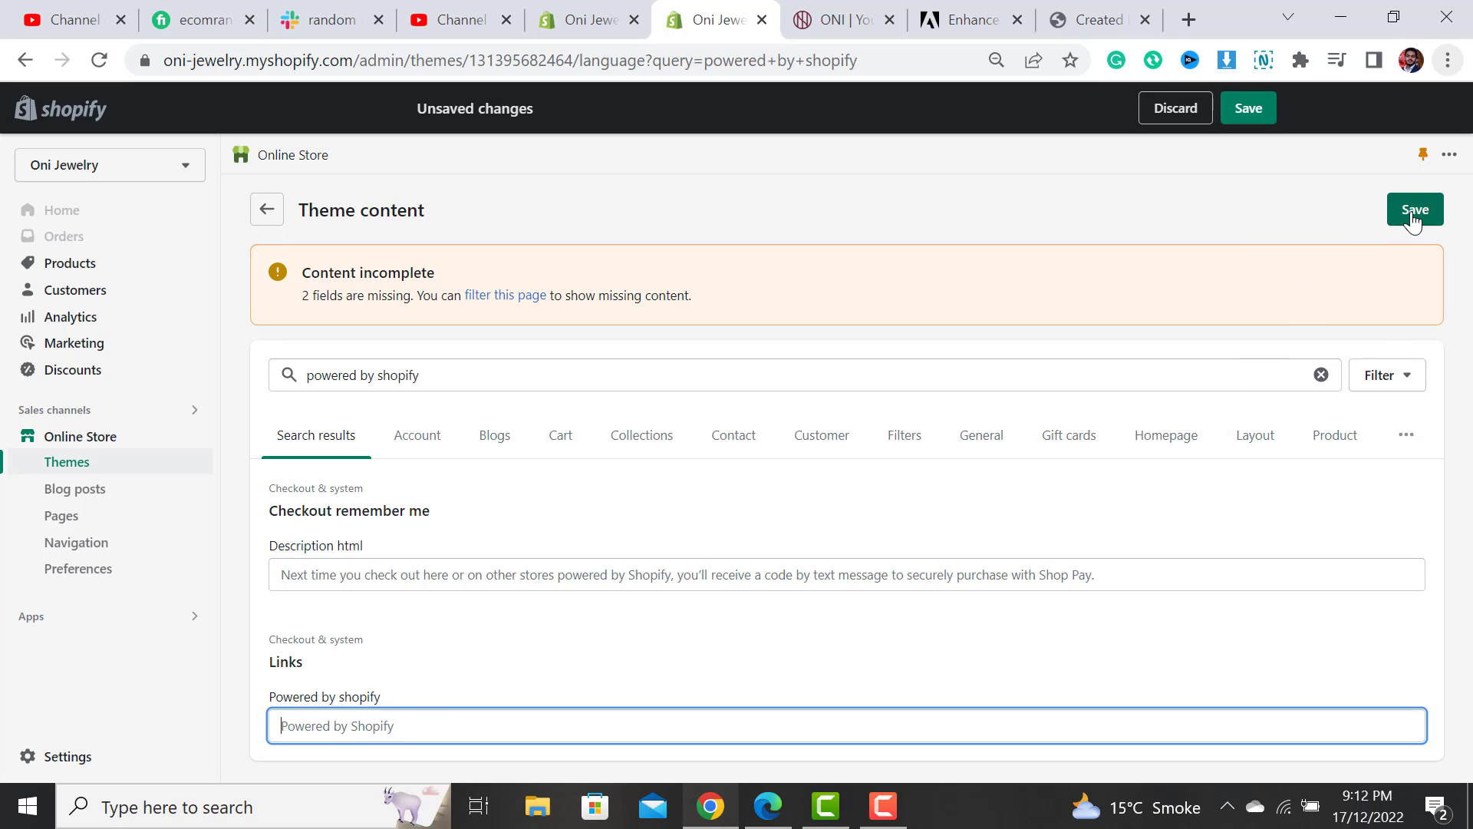
pyautogui.click(1415, 208)
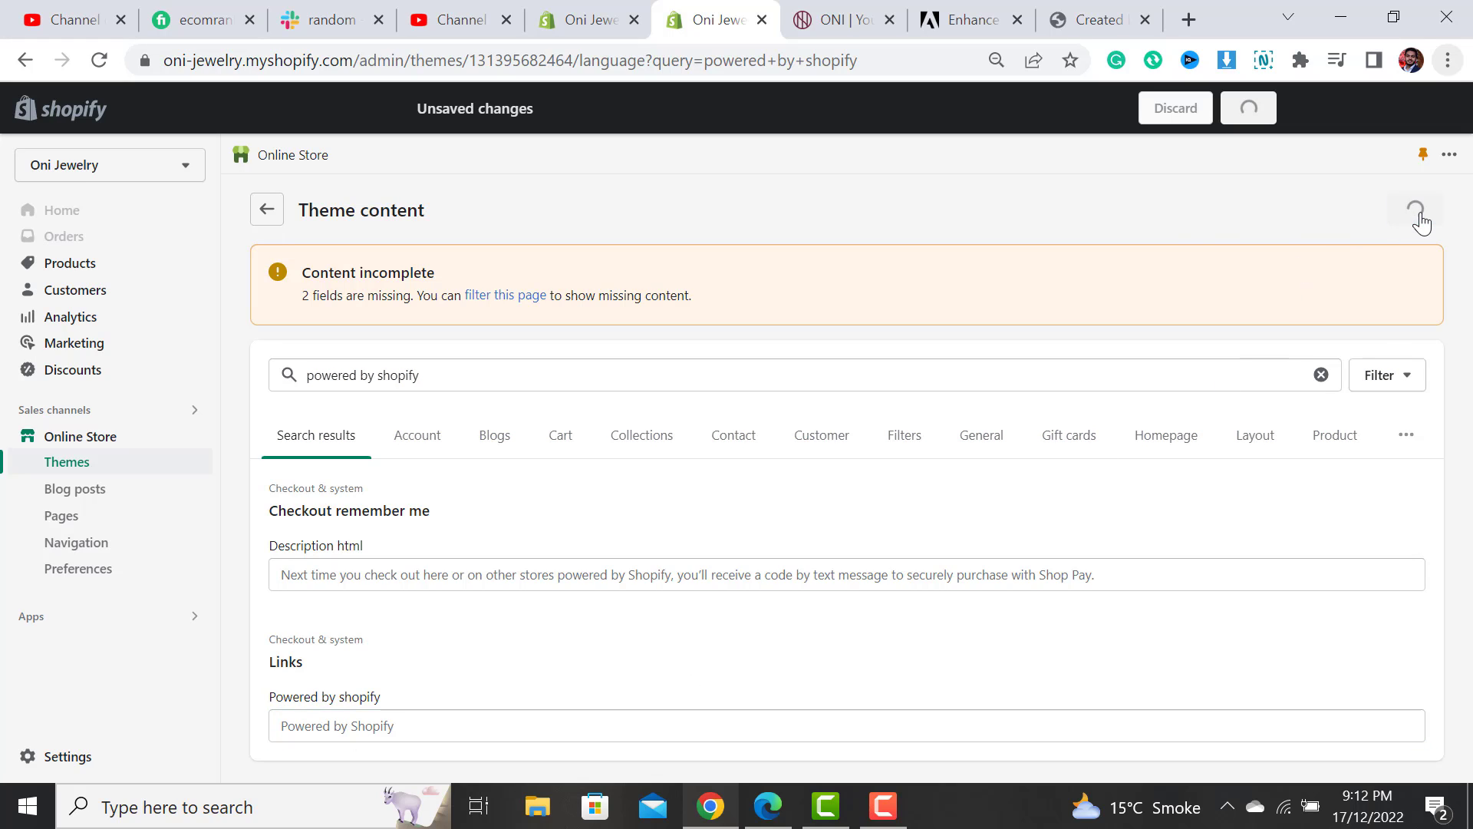
pyautogui.click(1414, 210)
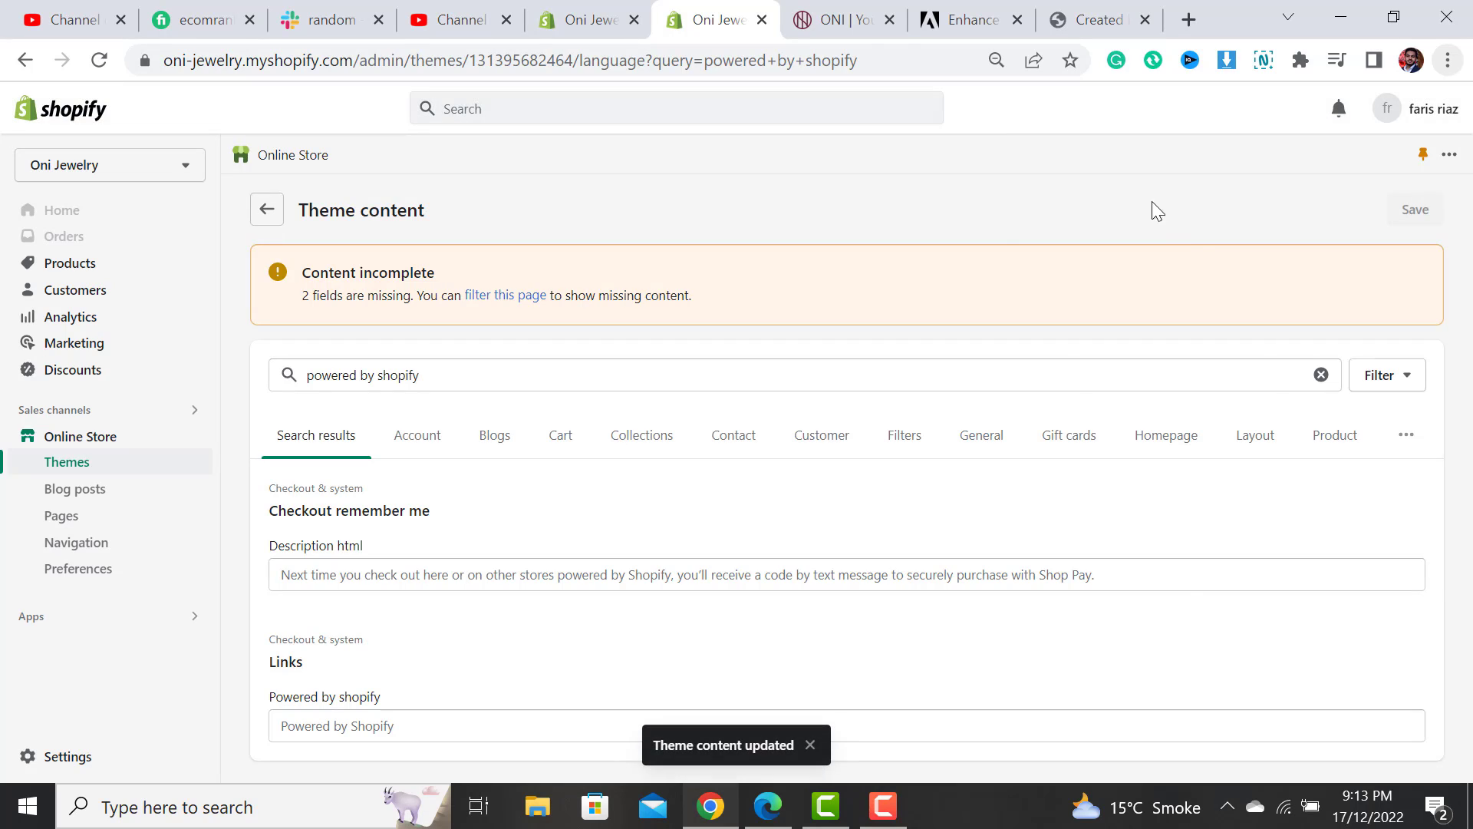
# Step: Reload wear-oni.com and check the footer, which still shows Powered by Shopify
pyautogui.click(835, 18)
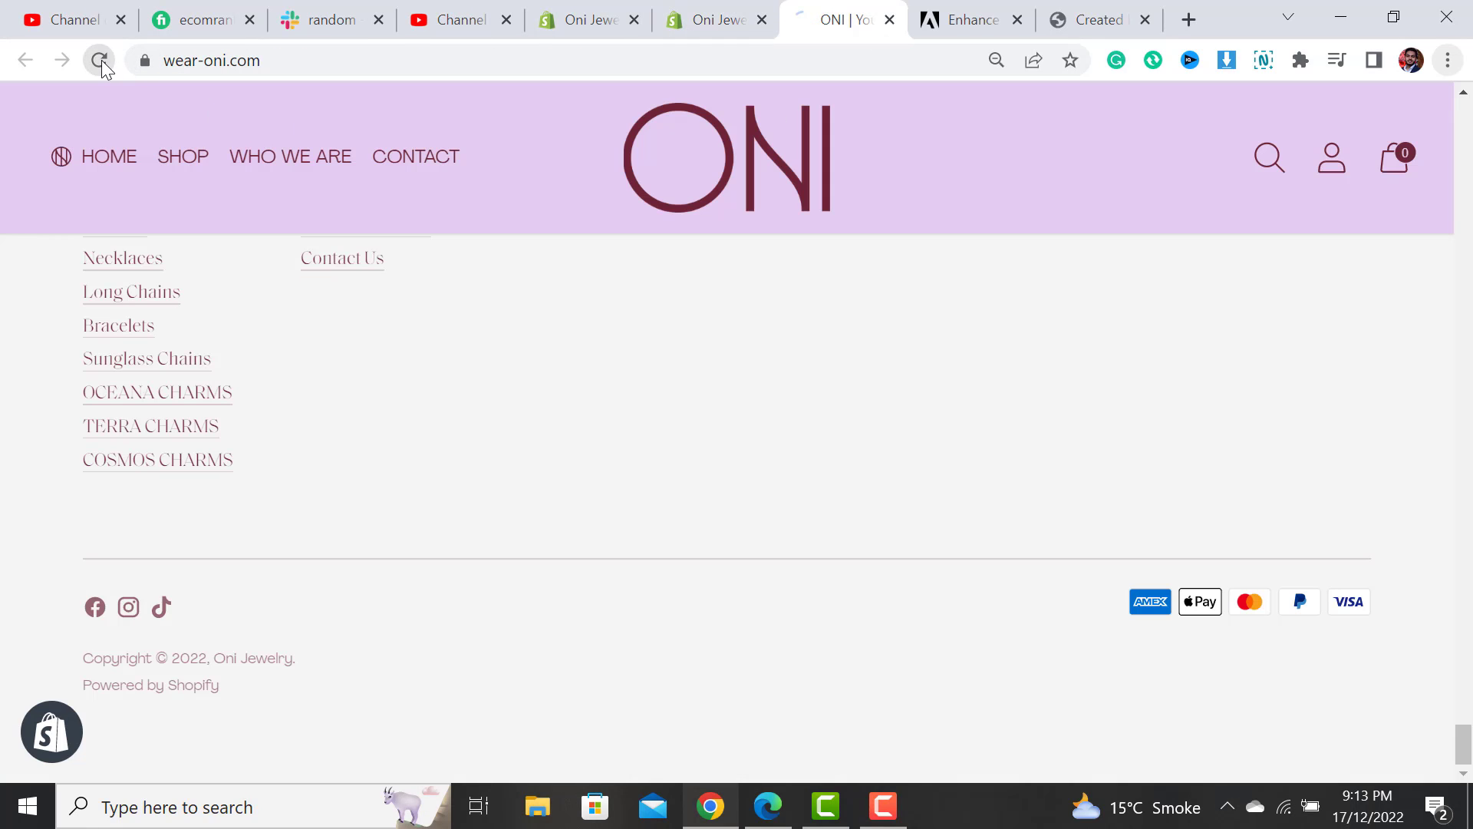
pyautogui.click(99, 60)
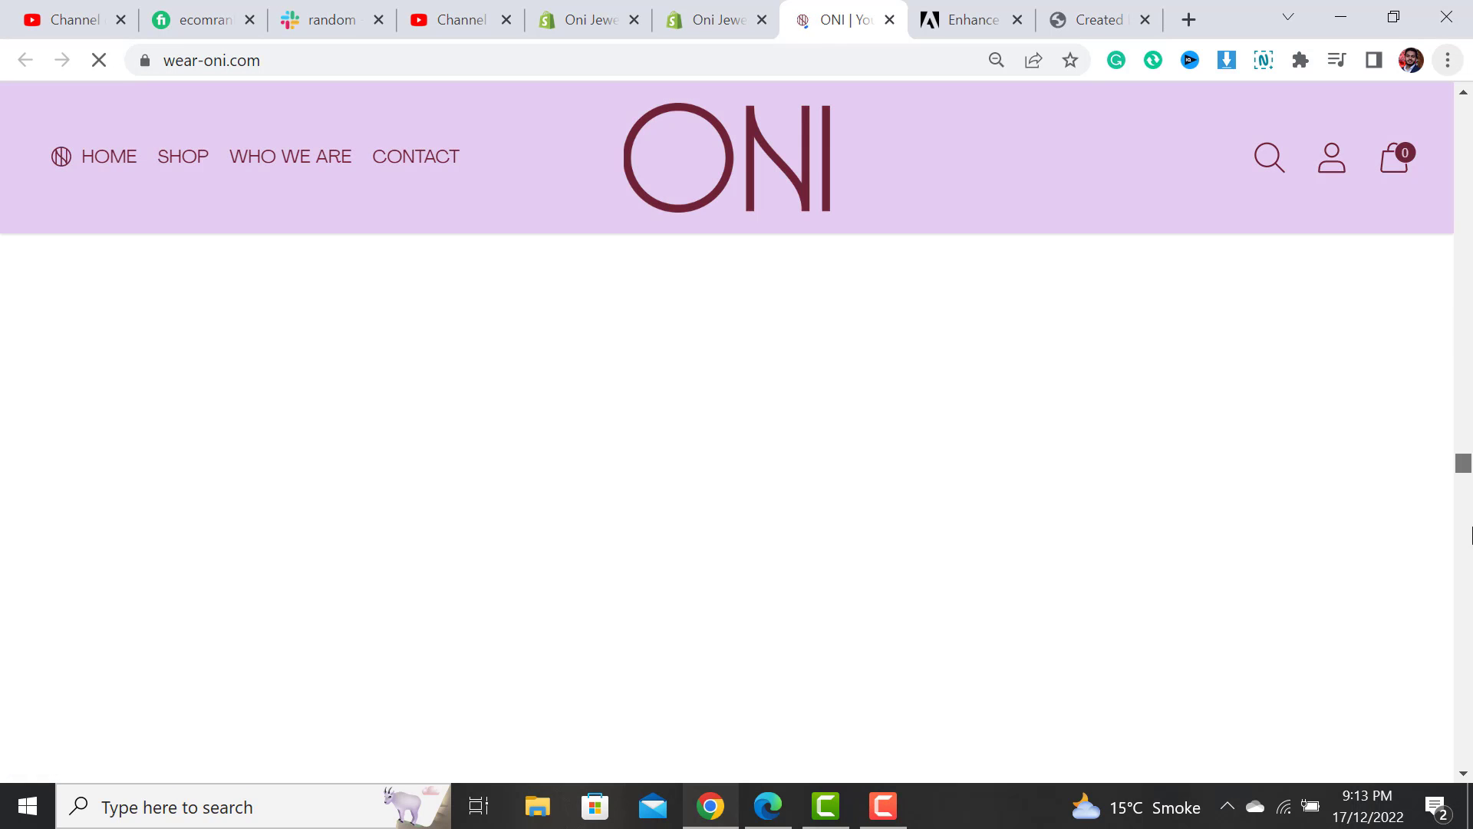
pyautogui.scroll(-3)
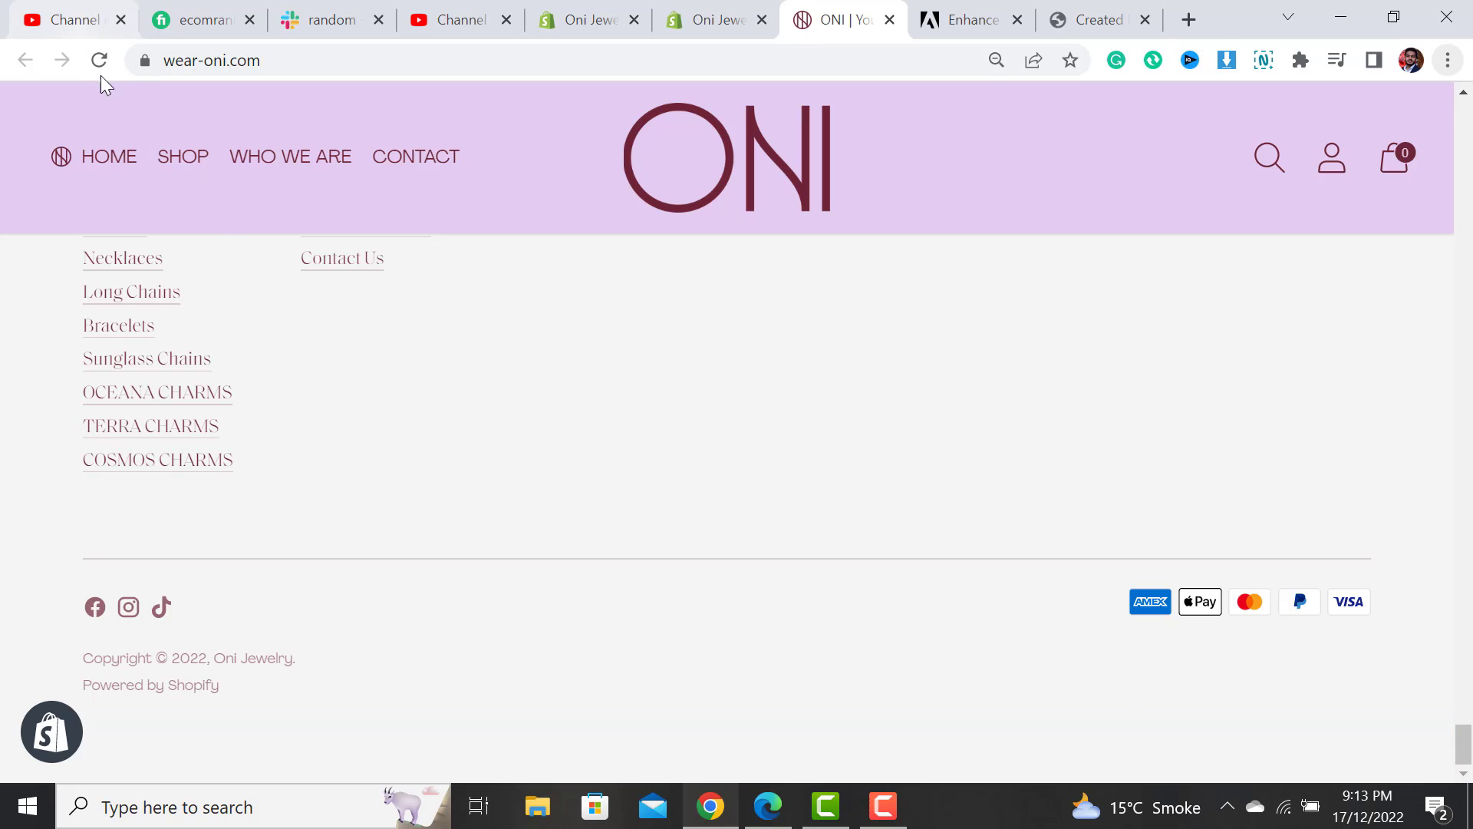
pyautogui.click(99, 60)
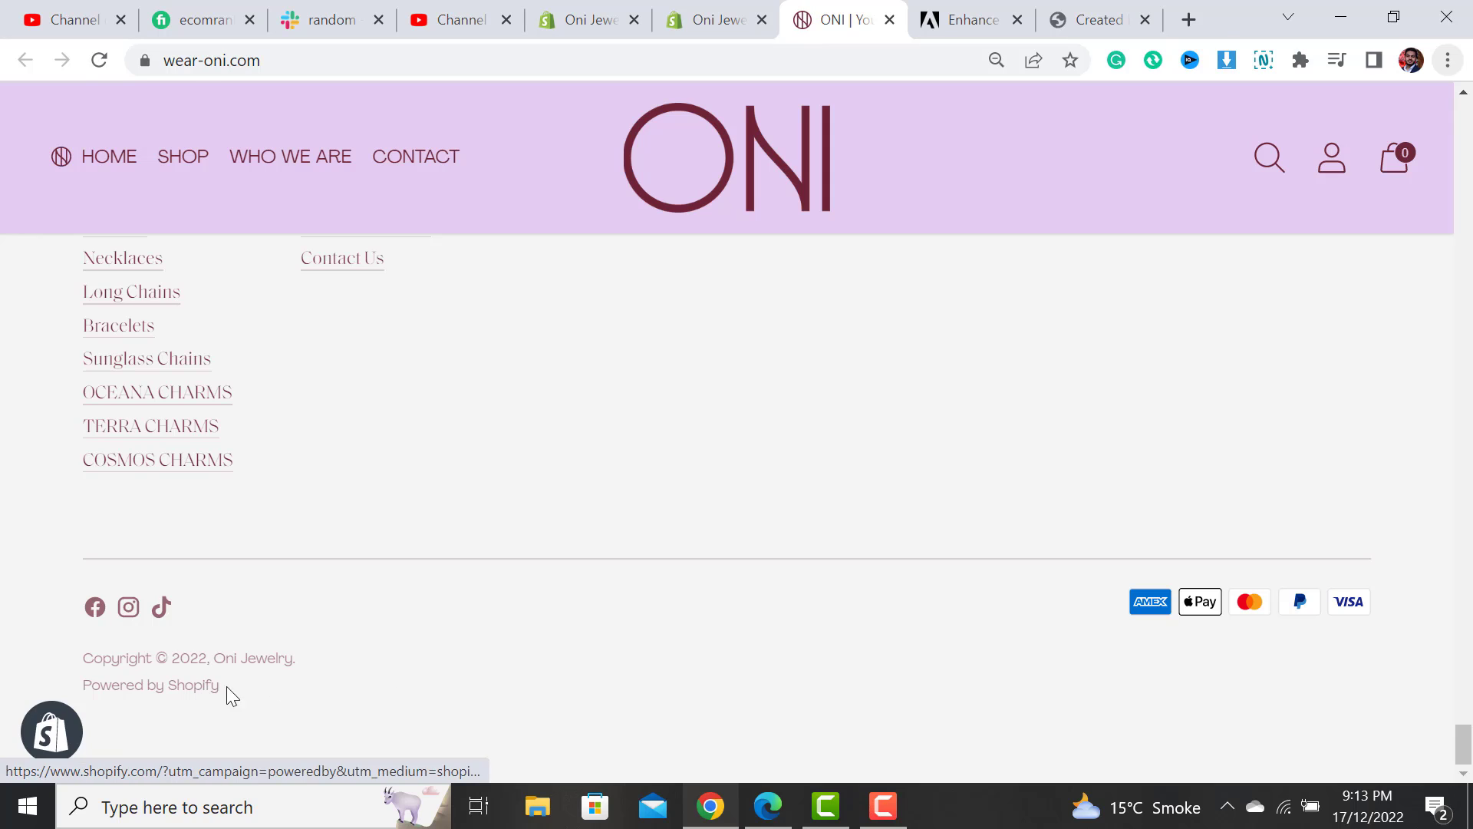
pyautogui.moveTo(198, 699)
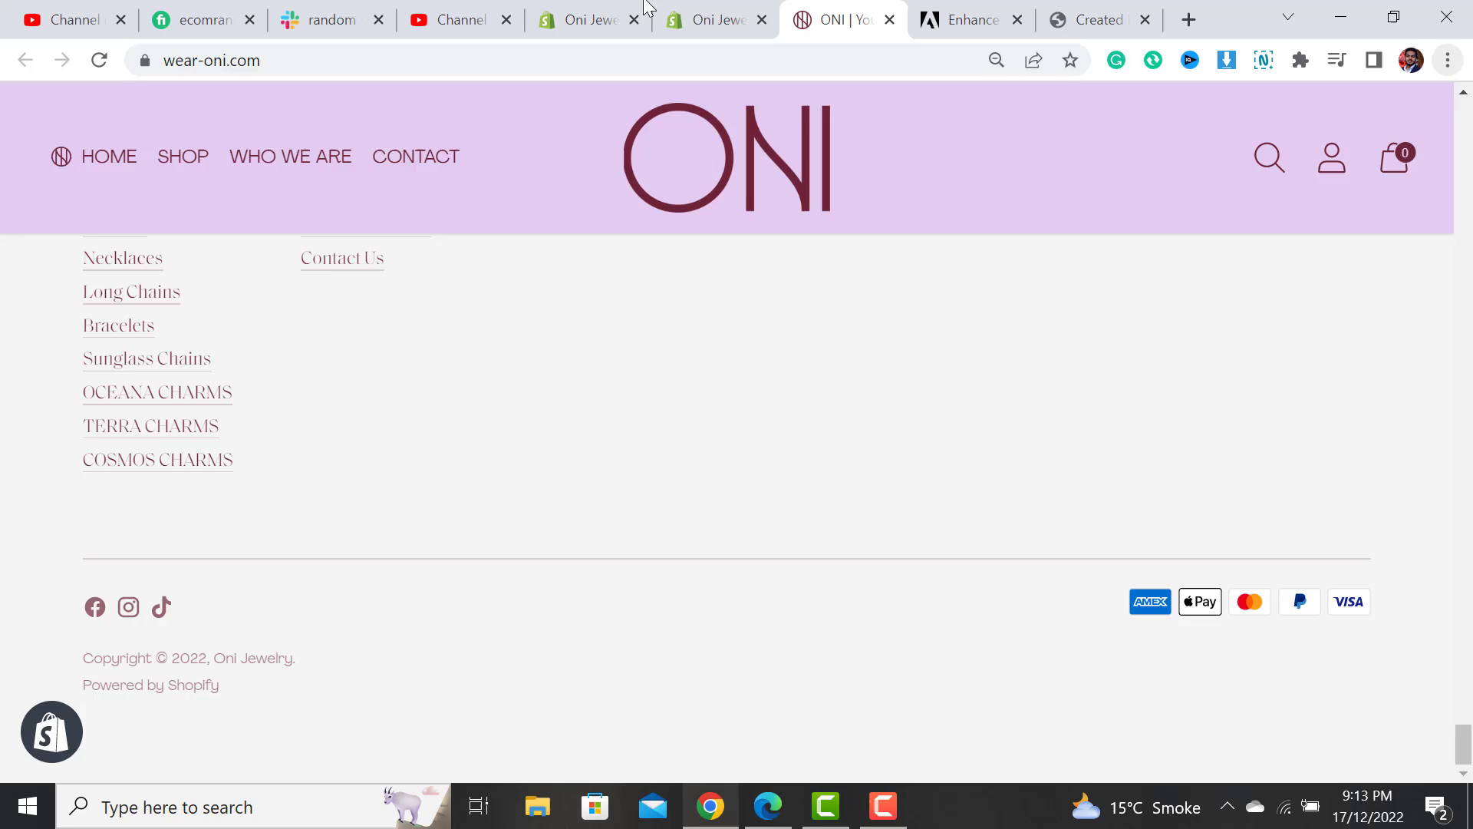
# Step: Return to the themes list and choose Edit code for the current theme
pyautogui.click(709, 18)
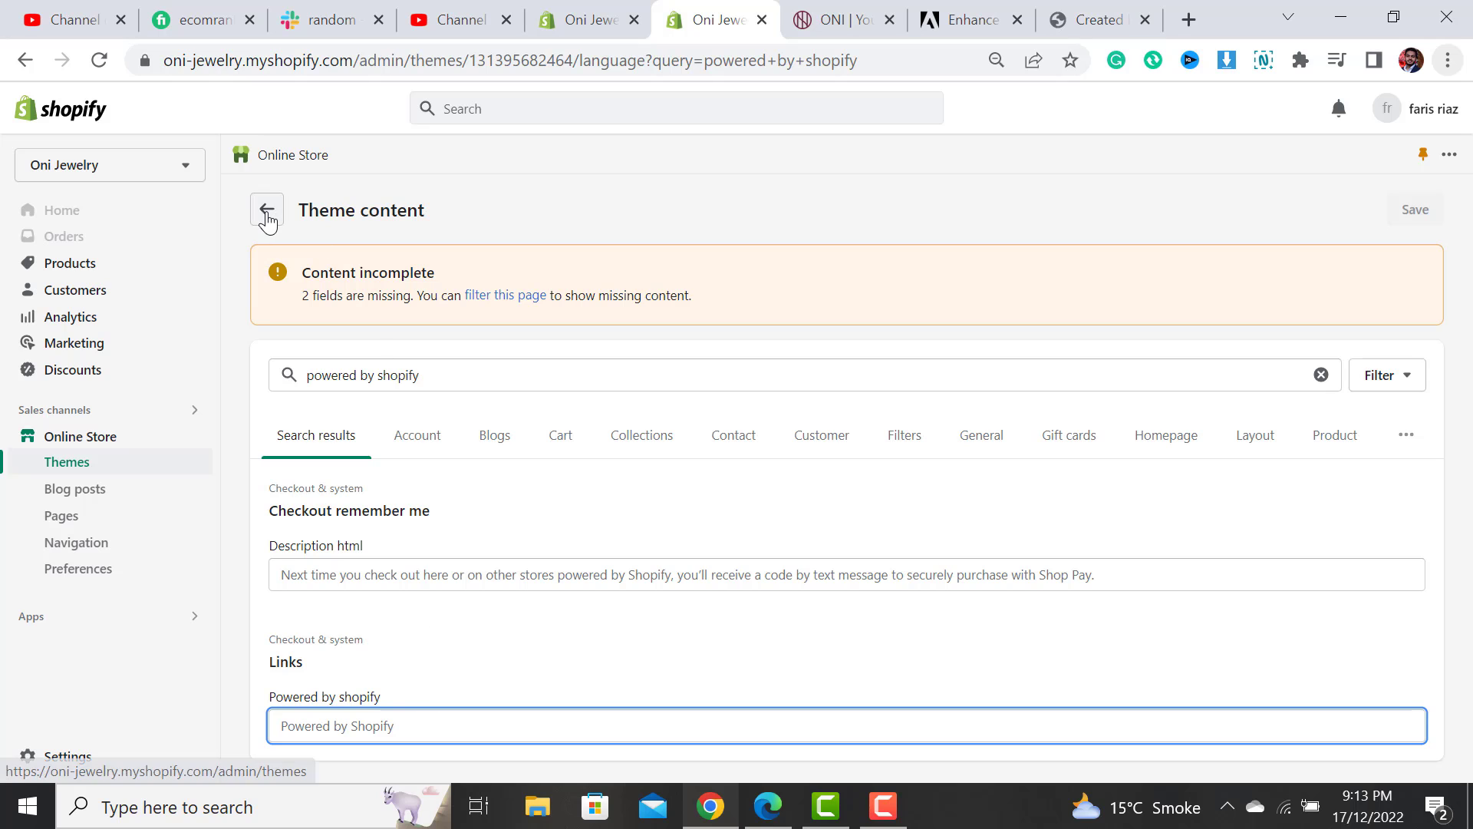
pyautogui.click(267, 210)
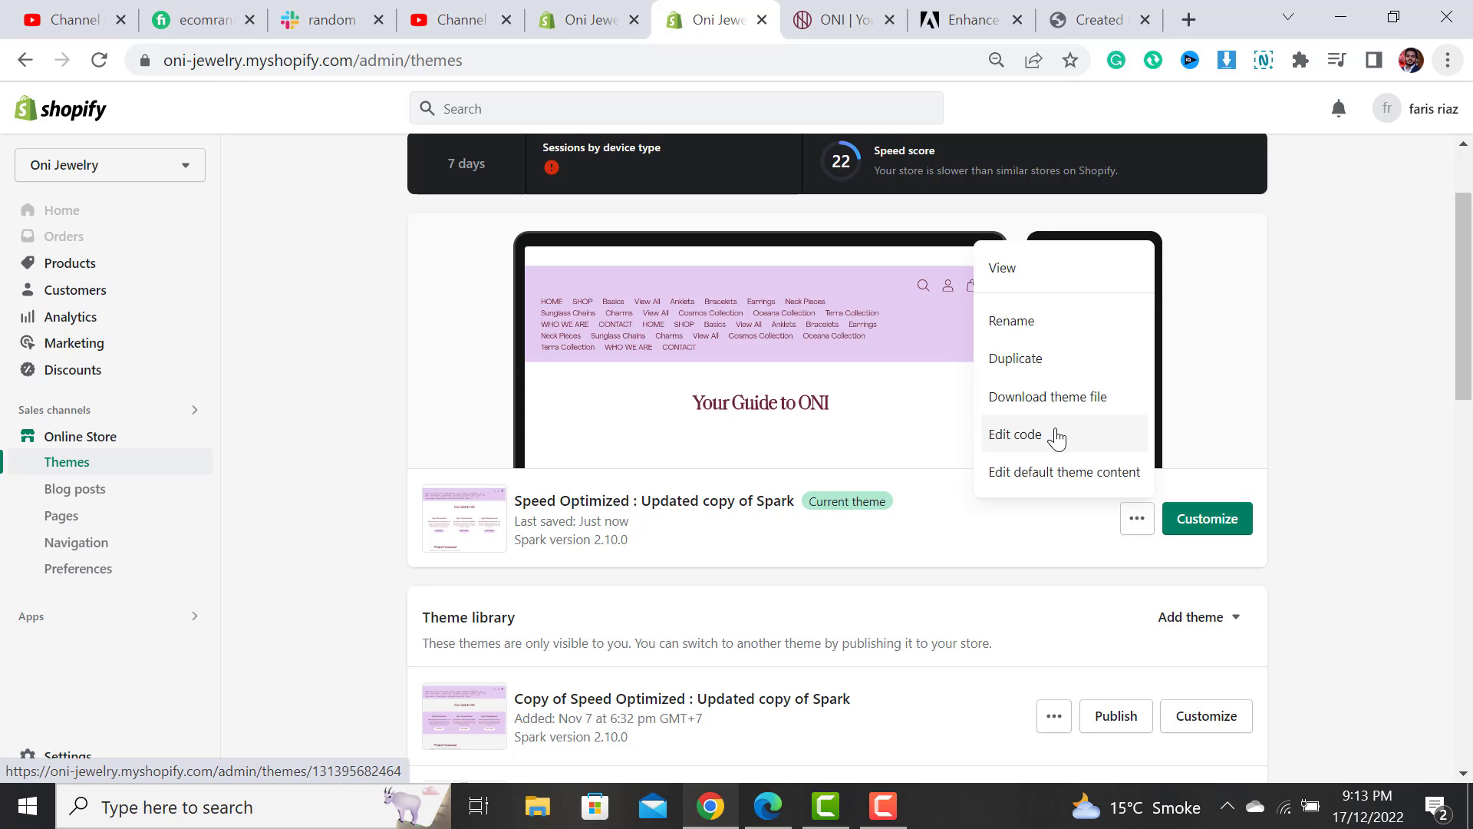
pyautogui.click(1015, 435)
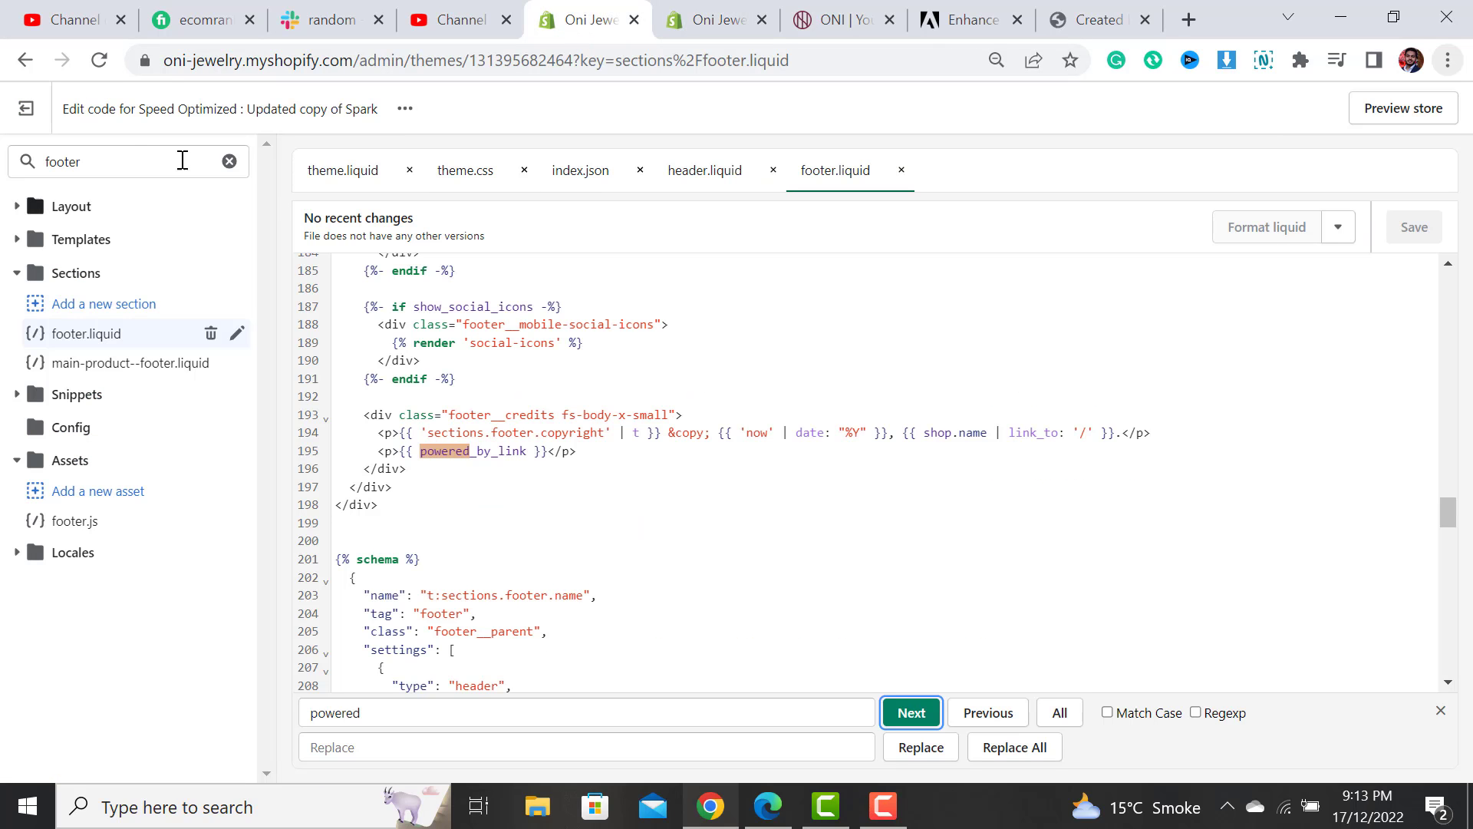
# Step: Delete line 195 '<p>{{ powered_by_link }}</p>' from footer.liquid and save the file
pyautogui.click(123, 161)
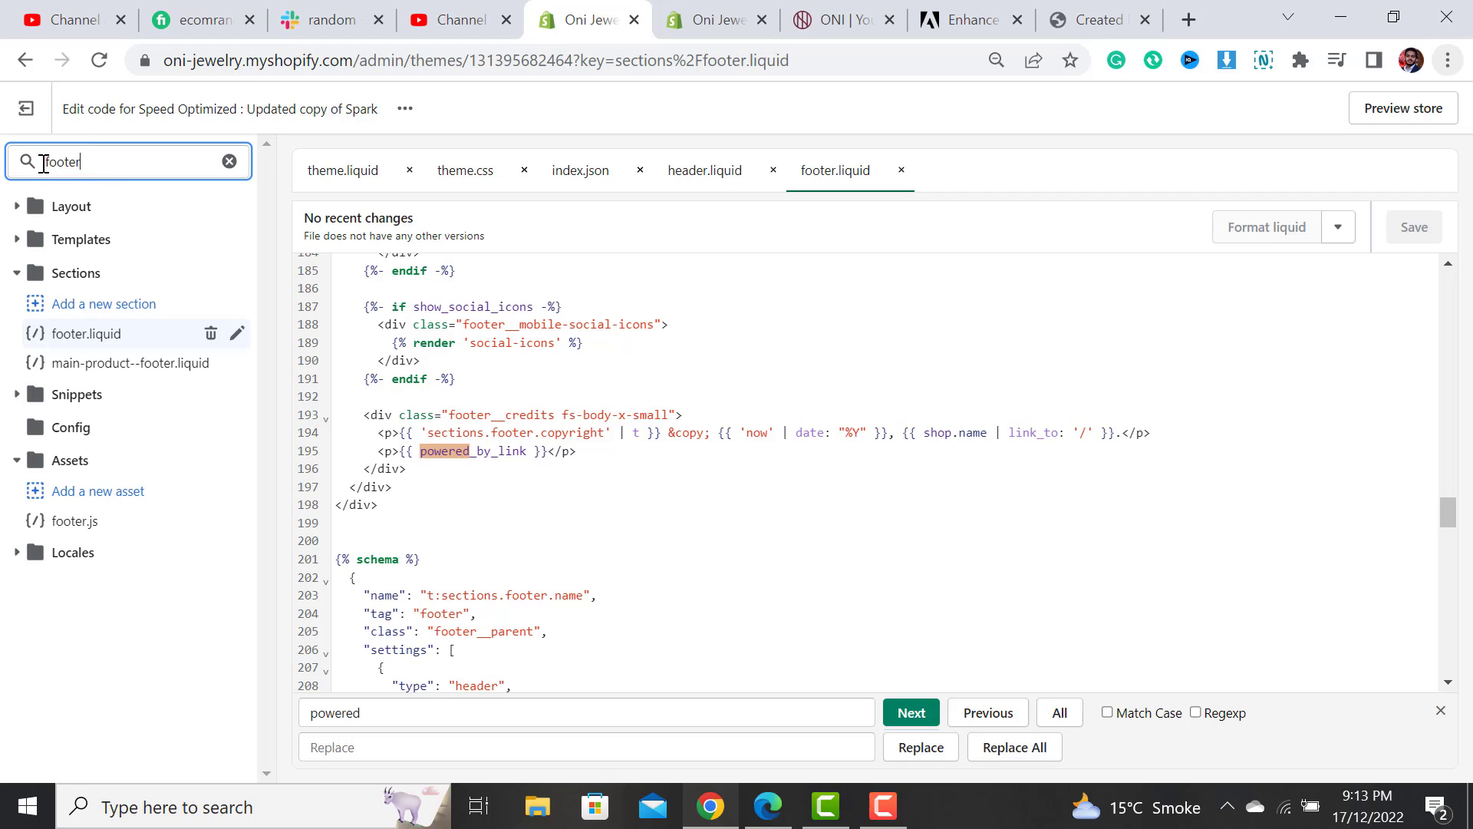
pyautogui.moveTo(128, 338)
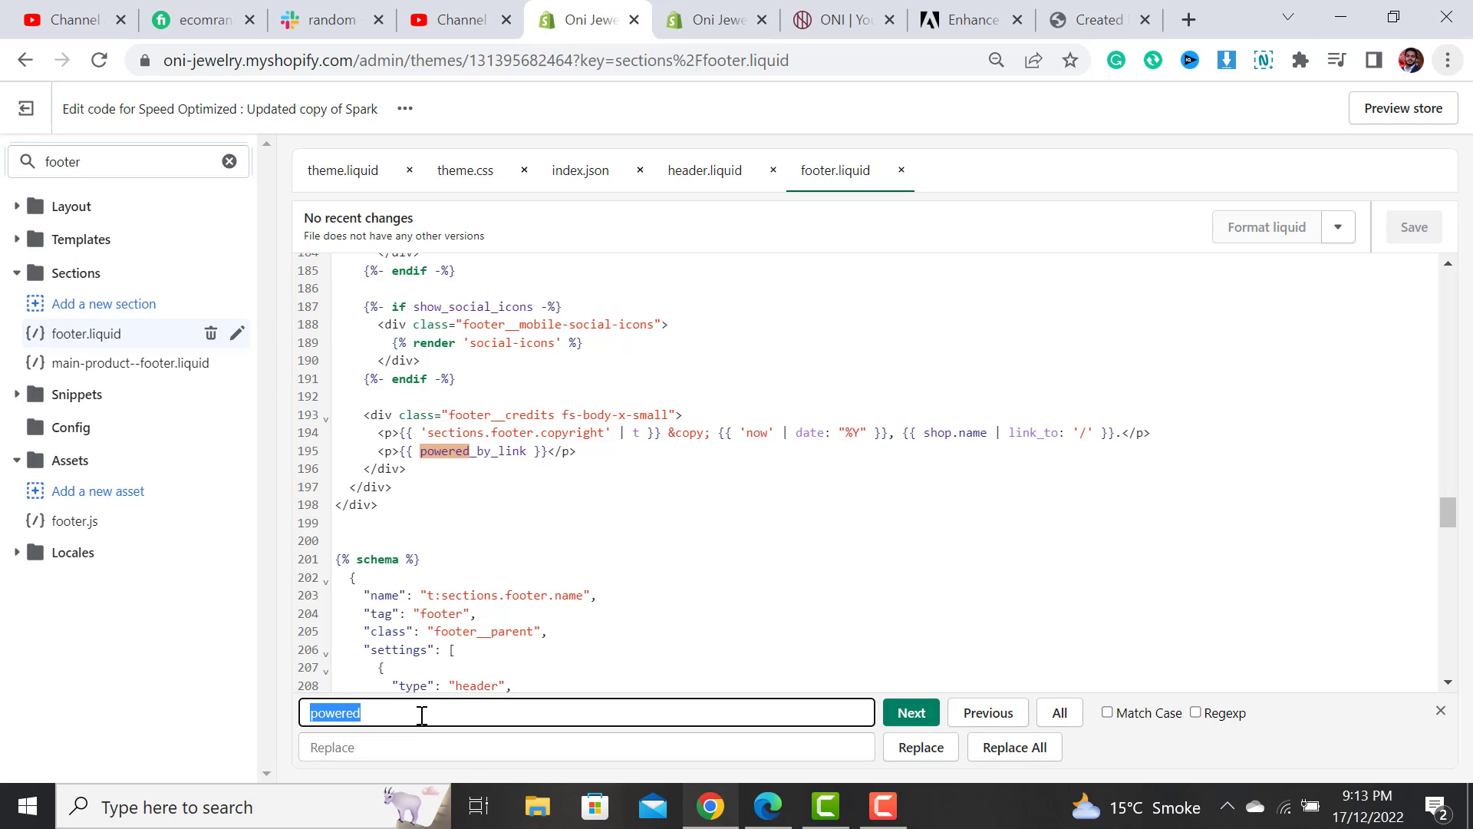
pyautogui.moveTo(488, 482)
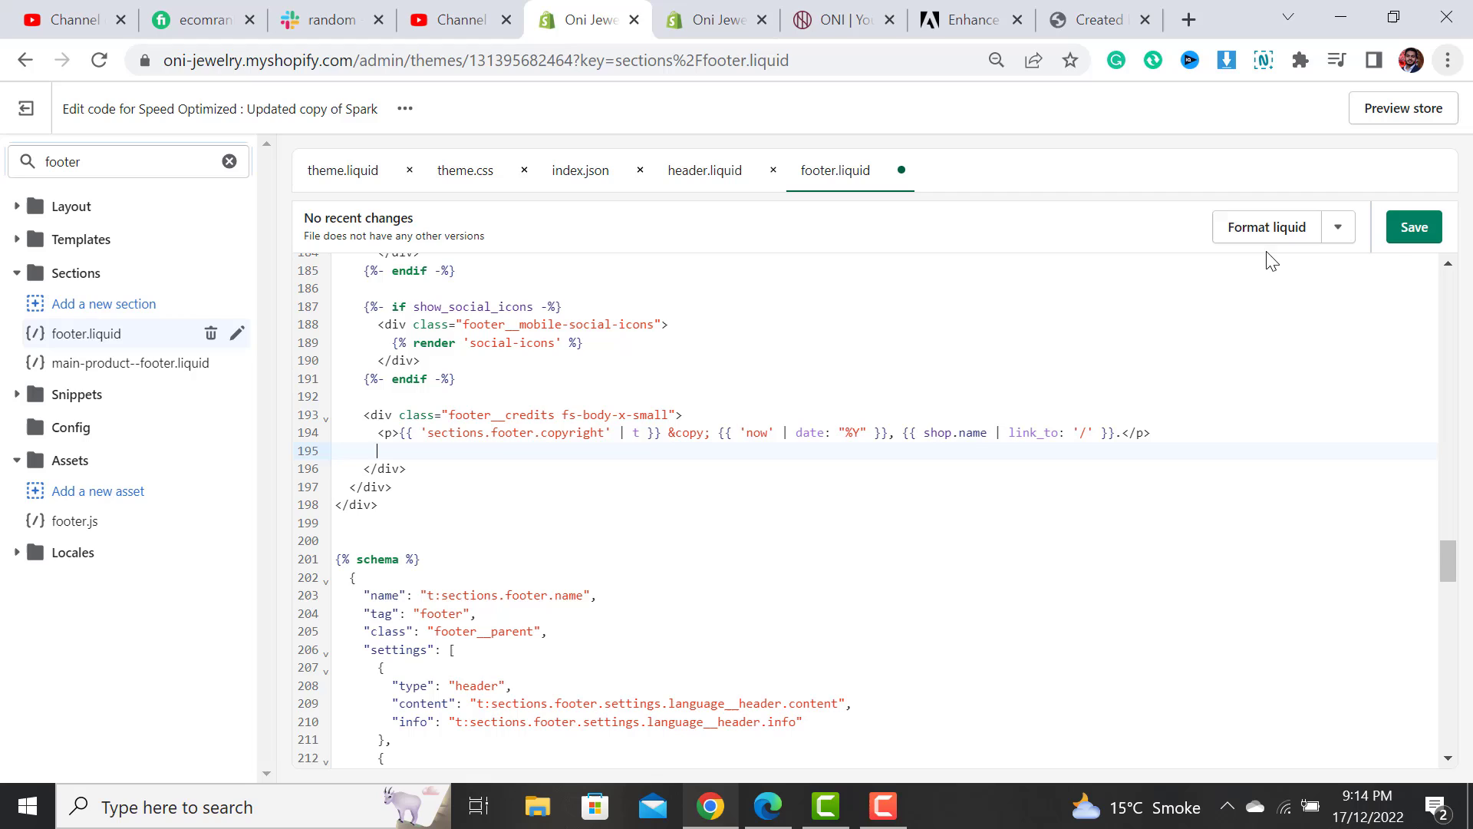
pyautogui.click(1414, 227)
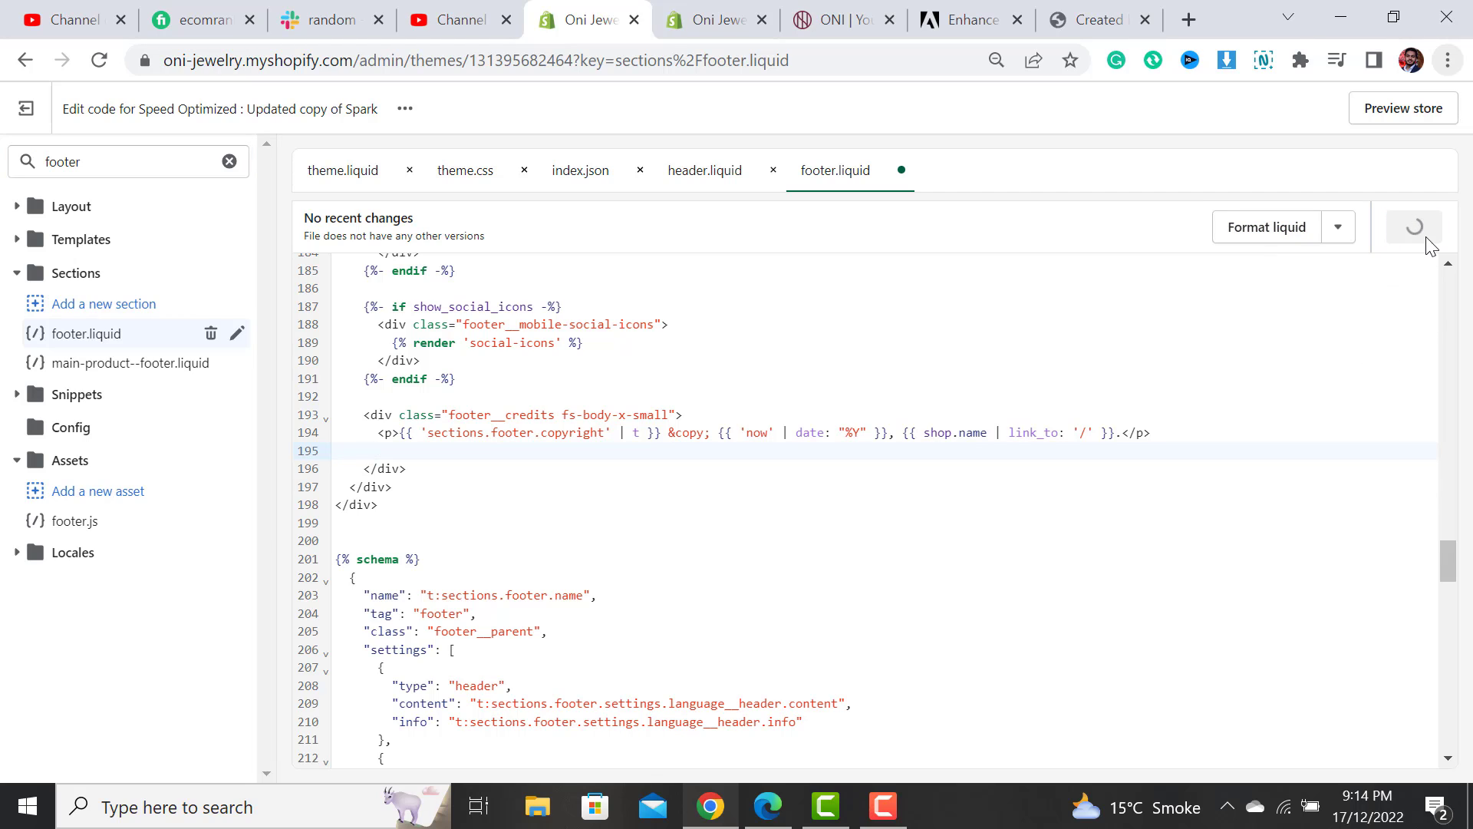
pyautogui.click(1414, 227)
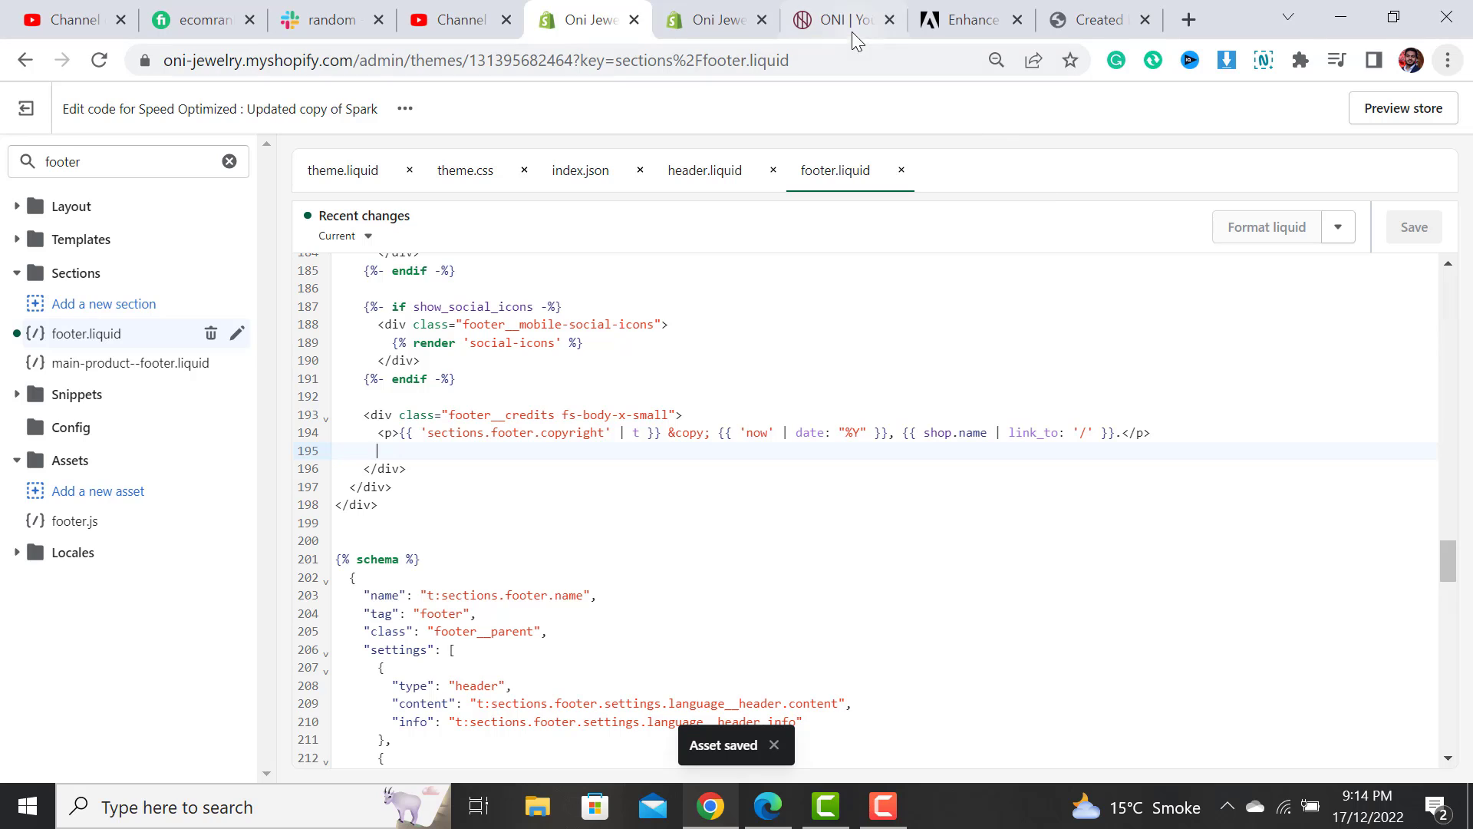
pyautogui.click(839, 18)
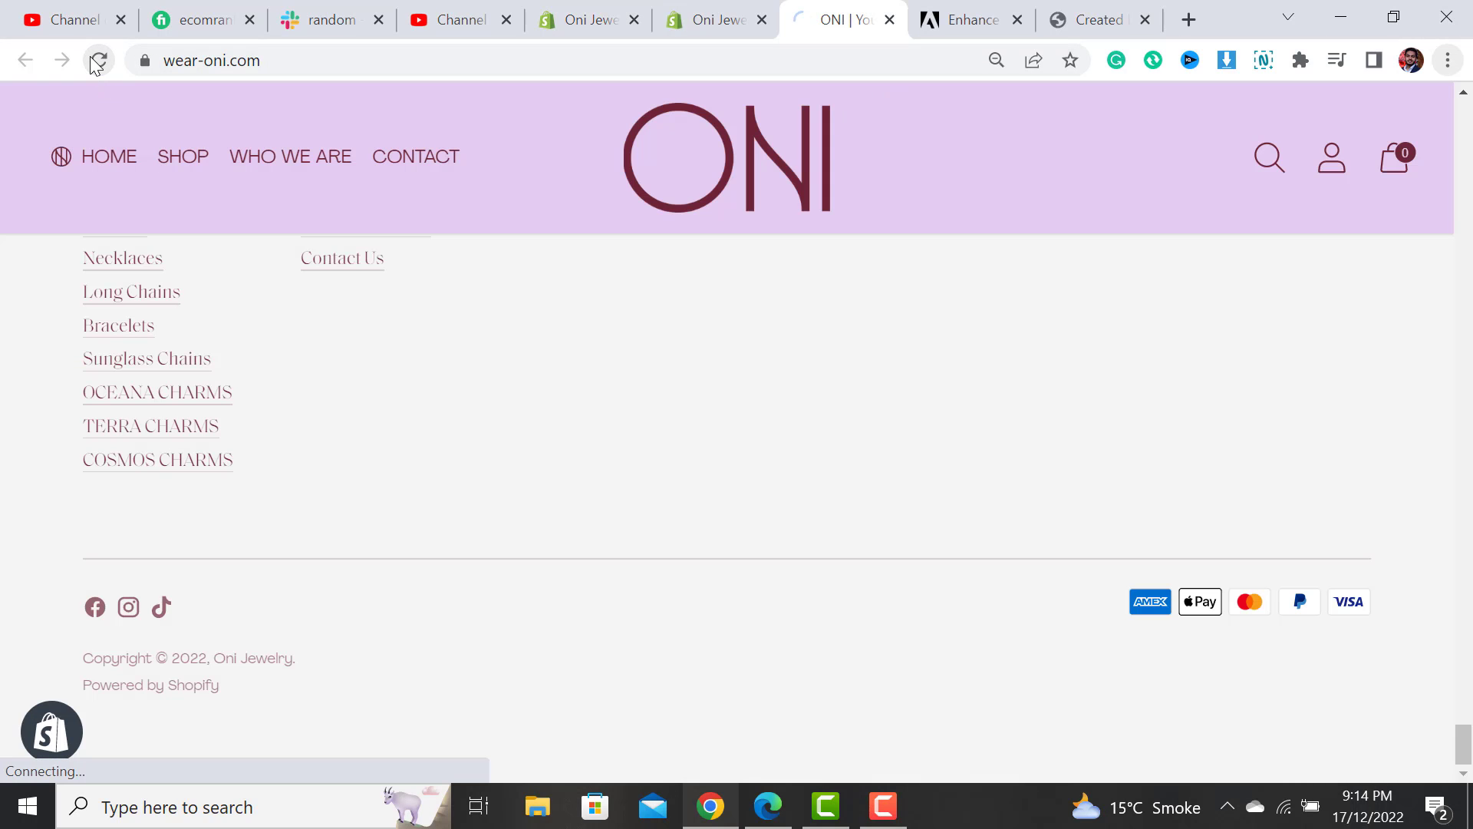
# Step: Reload wear-oni.com and confirm the footer ends with only the copyright line
pyautogui.click(98, 60)
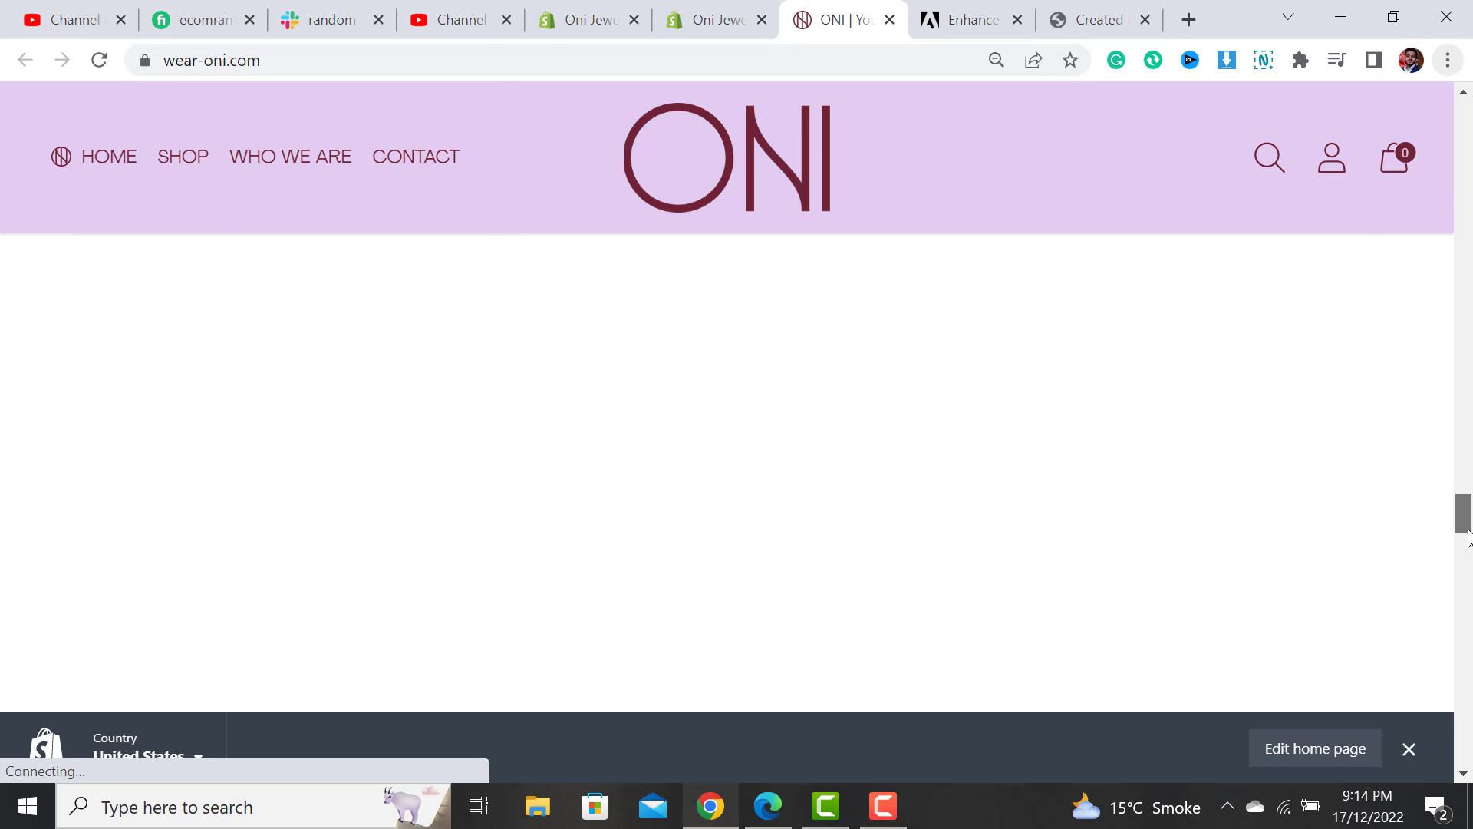
pyautogui.scroll(-3)
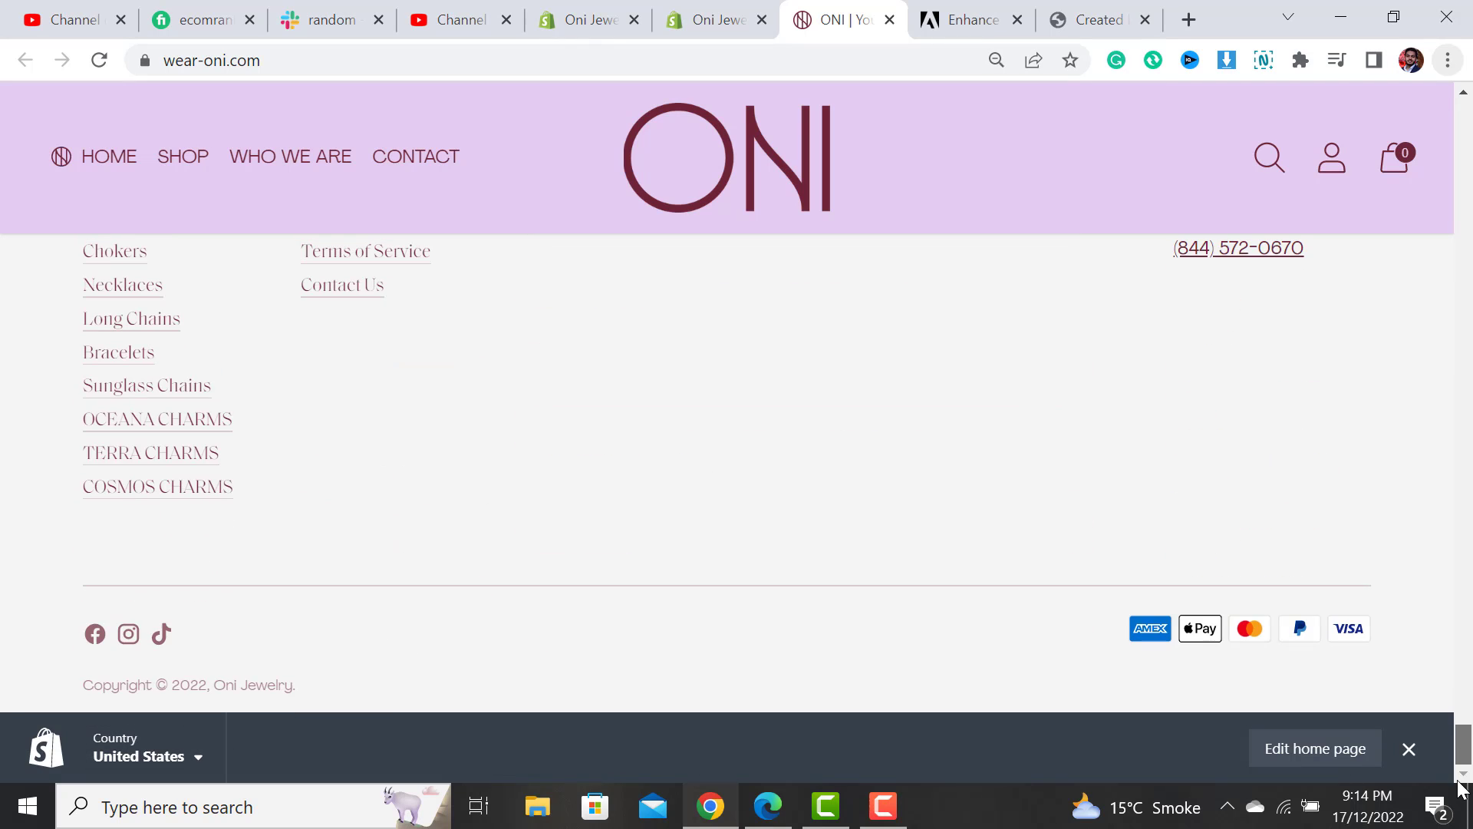
pyautogui.click(1407, 747)
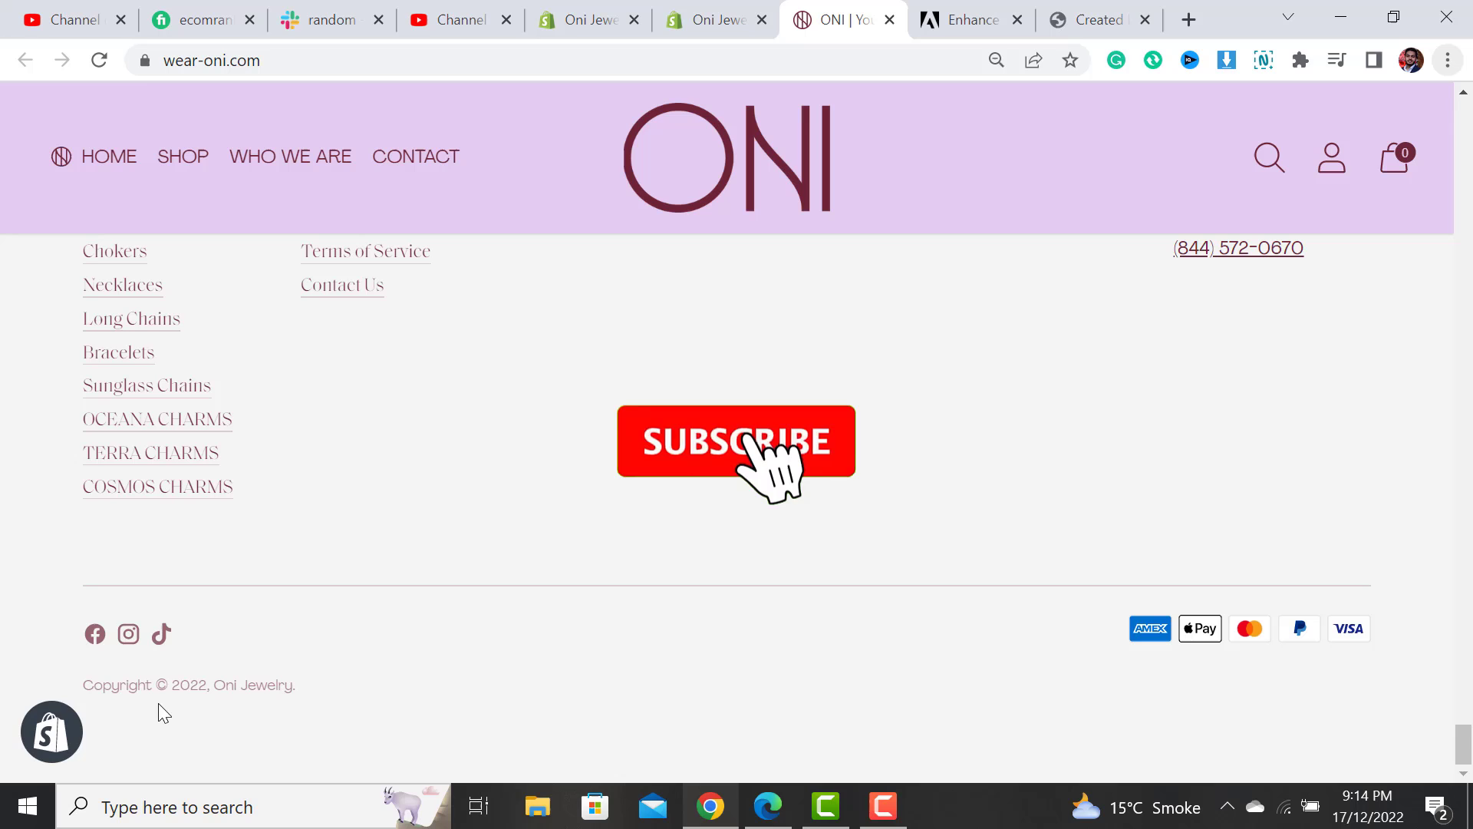
pyautogui.click(735, 442)
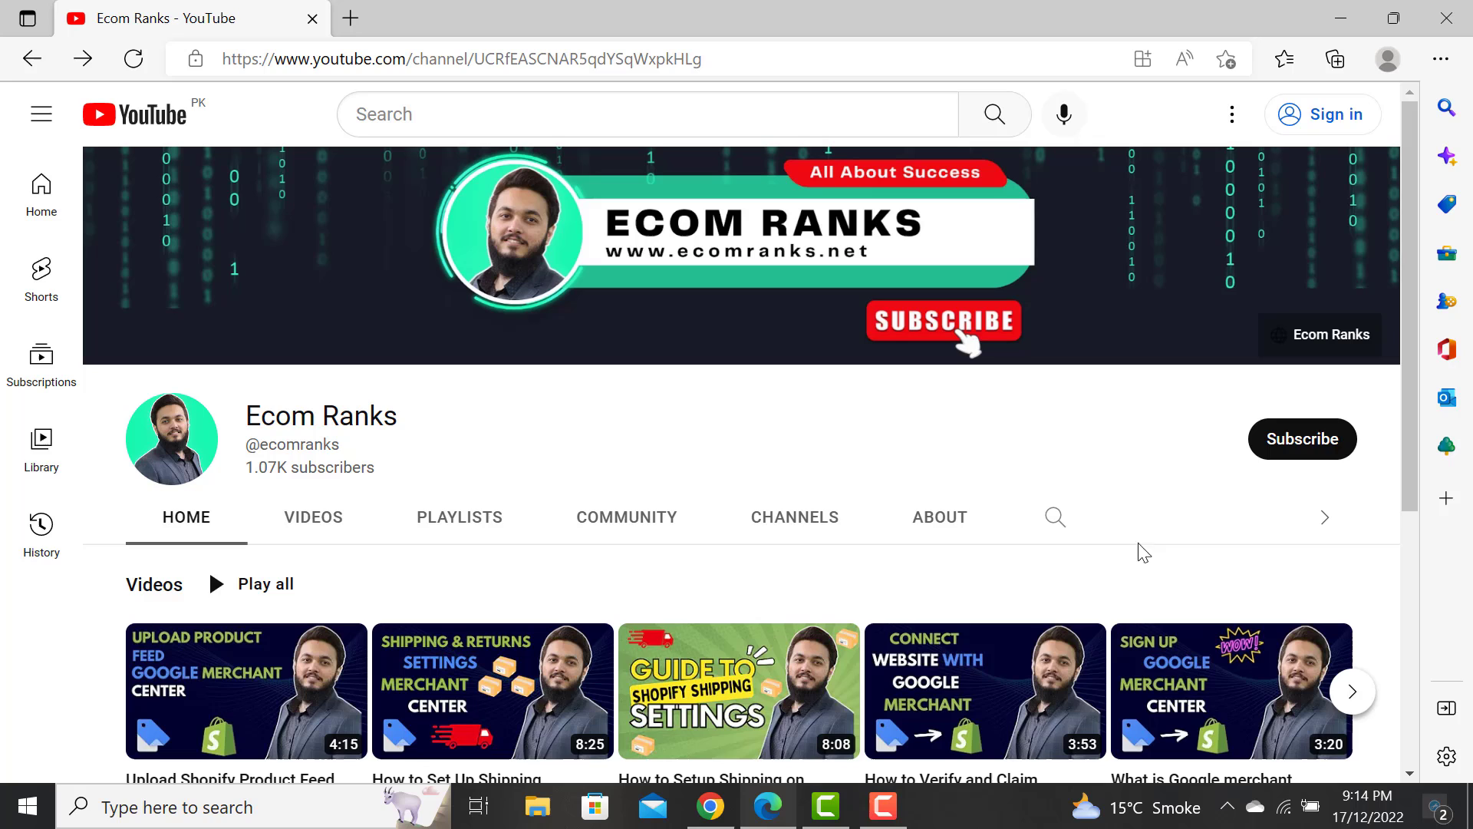
# Step: Scroll the Ecom Ranks YouTube channel page to show its Videos row
pyautogui.scroll(-3)
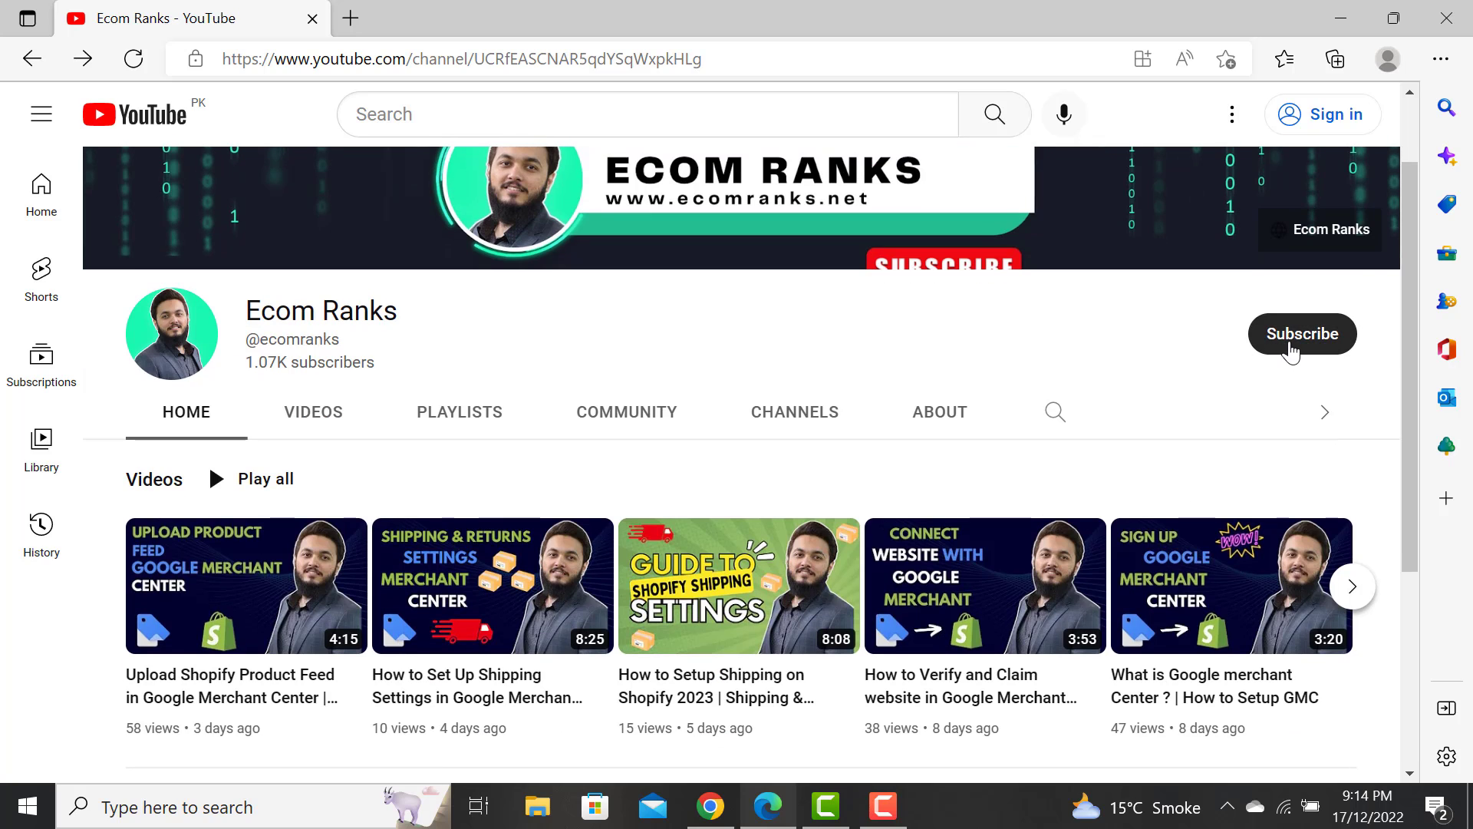
pyautogui.moveTo(1153, 434)
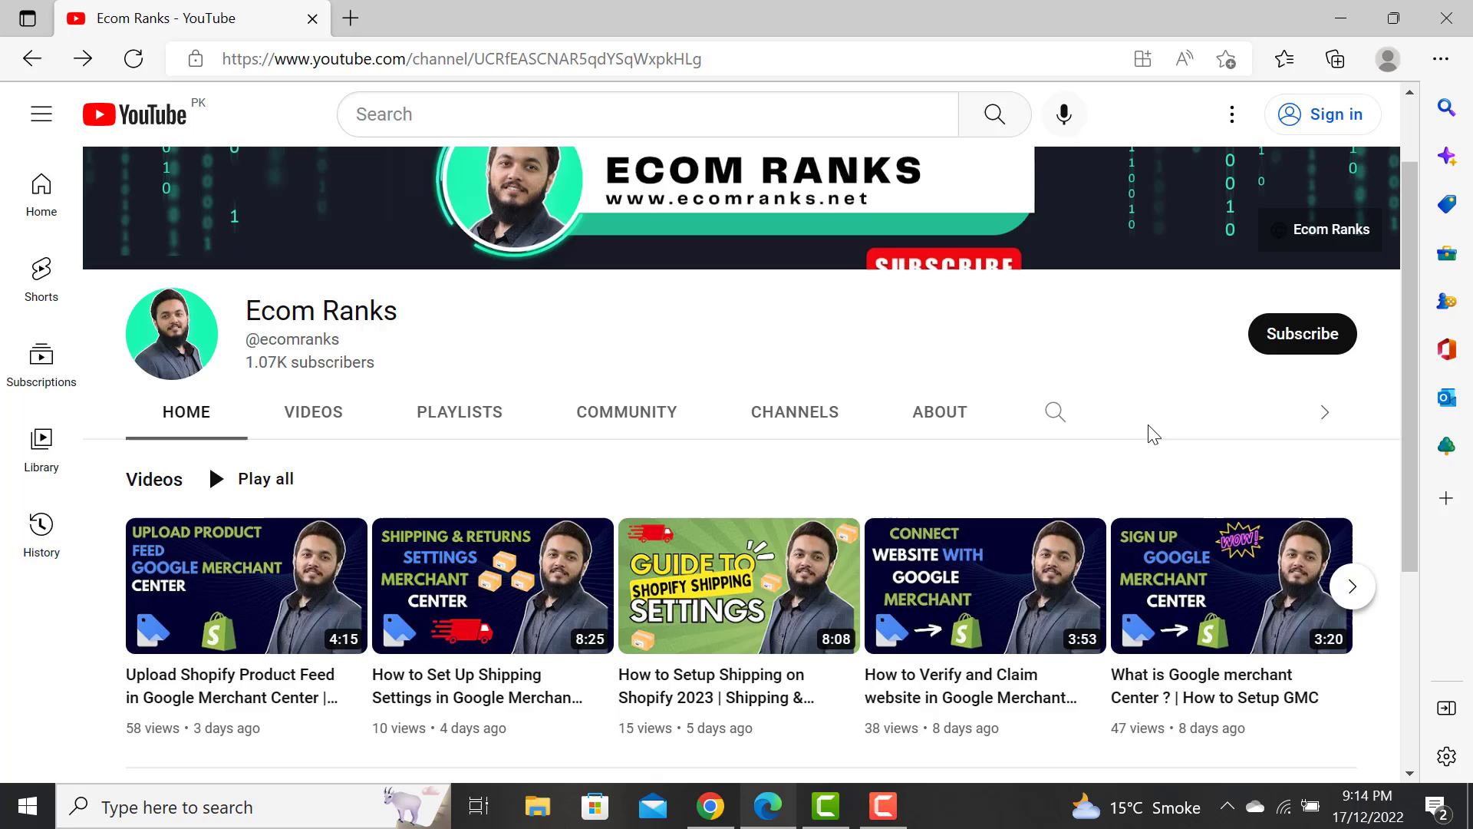